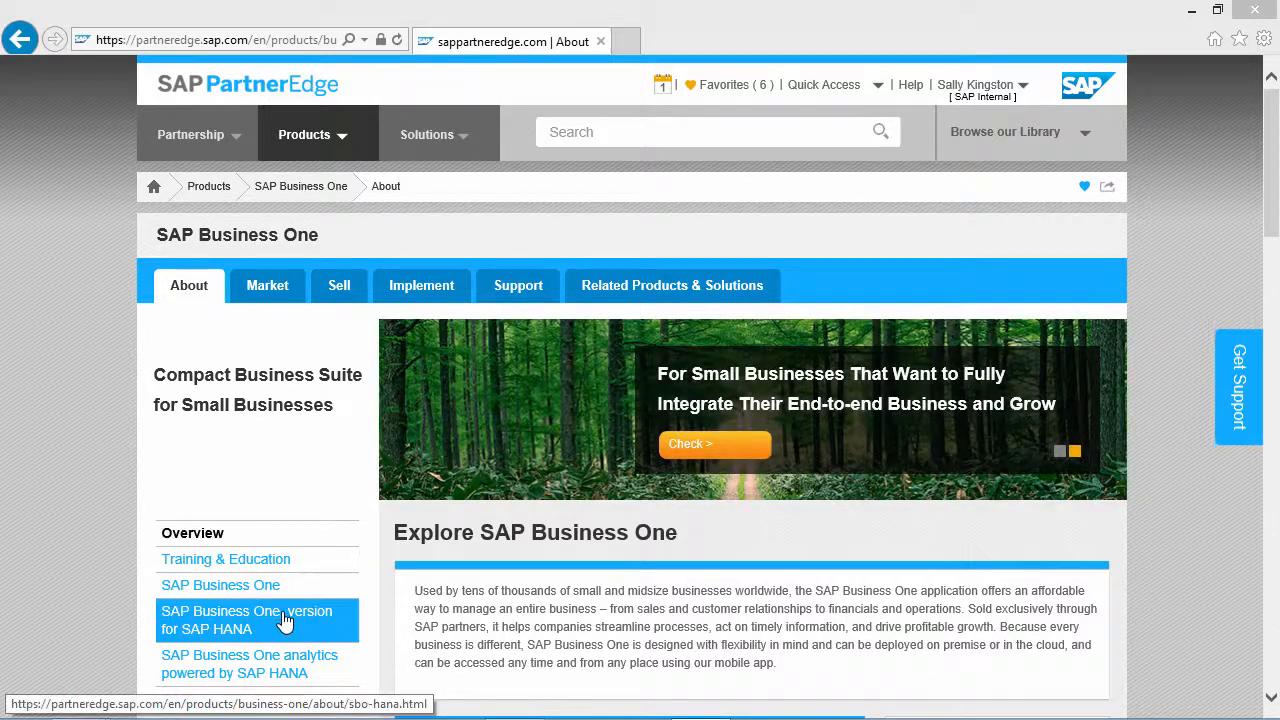
- Go to the 'SAP Business One, version for SAP HANA' page from the left navigation
{"action": "left_click", "coordinate": [246, 620]}
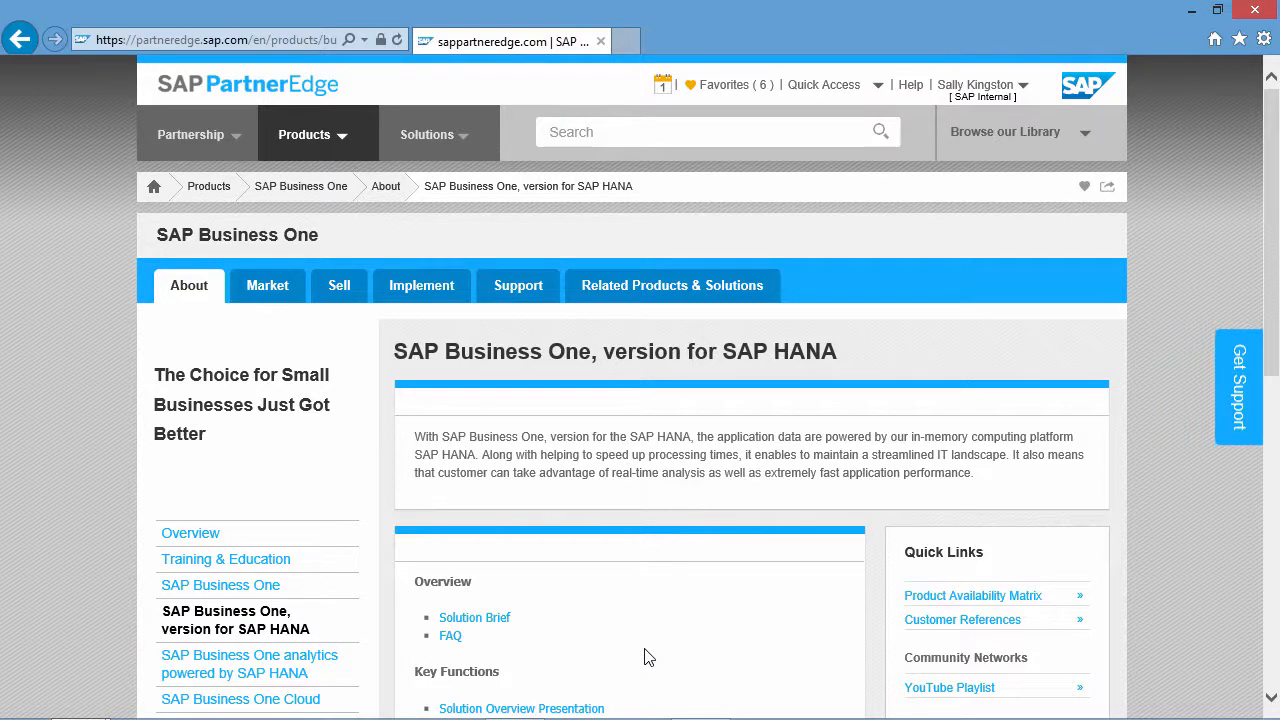
- Download the Sizing Tool spreadsheet from Technical Information and open it directly in Excel
{"action": "scroll", "scroll_direction": "down", "scroll_amount": 3}
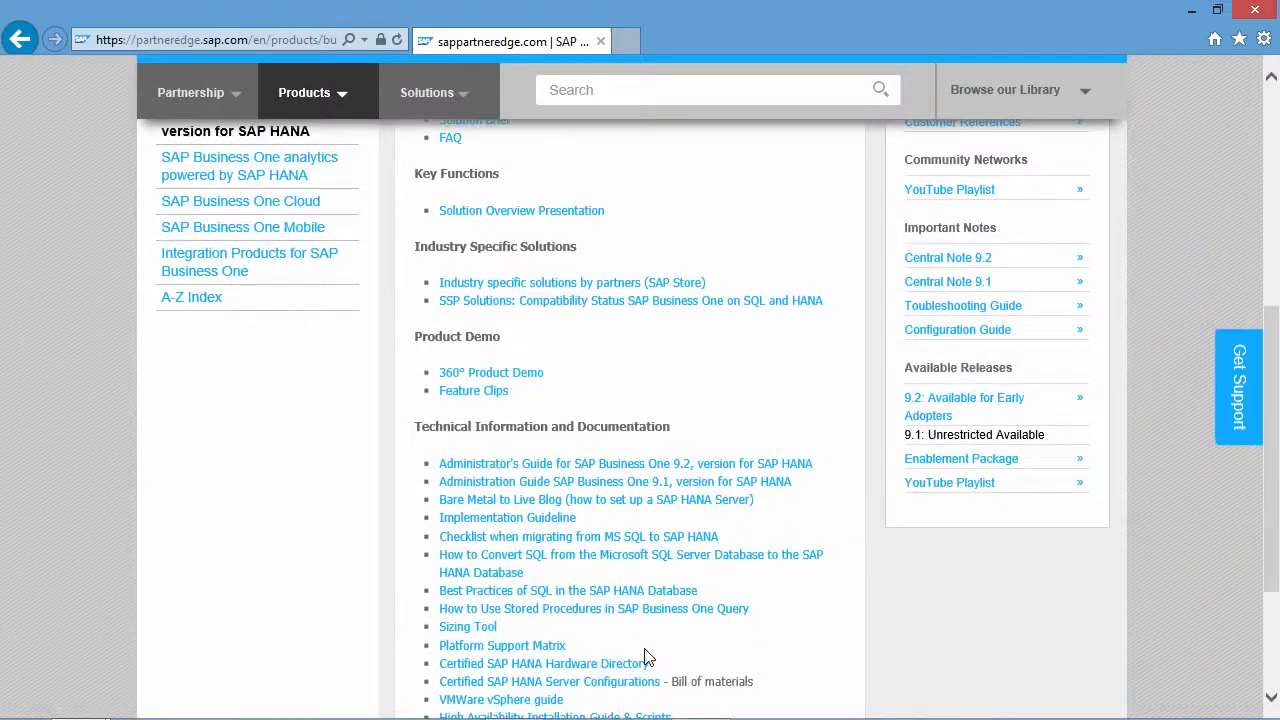
{"action": "scroll", "scroll_direction": "down", "scroll_amount": 3}
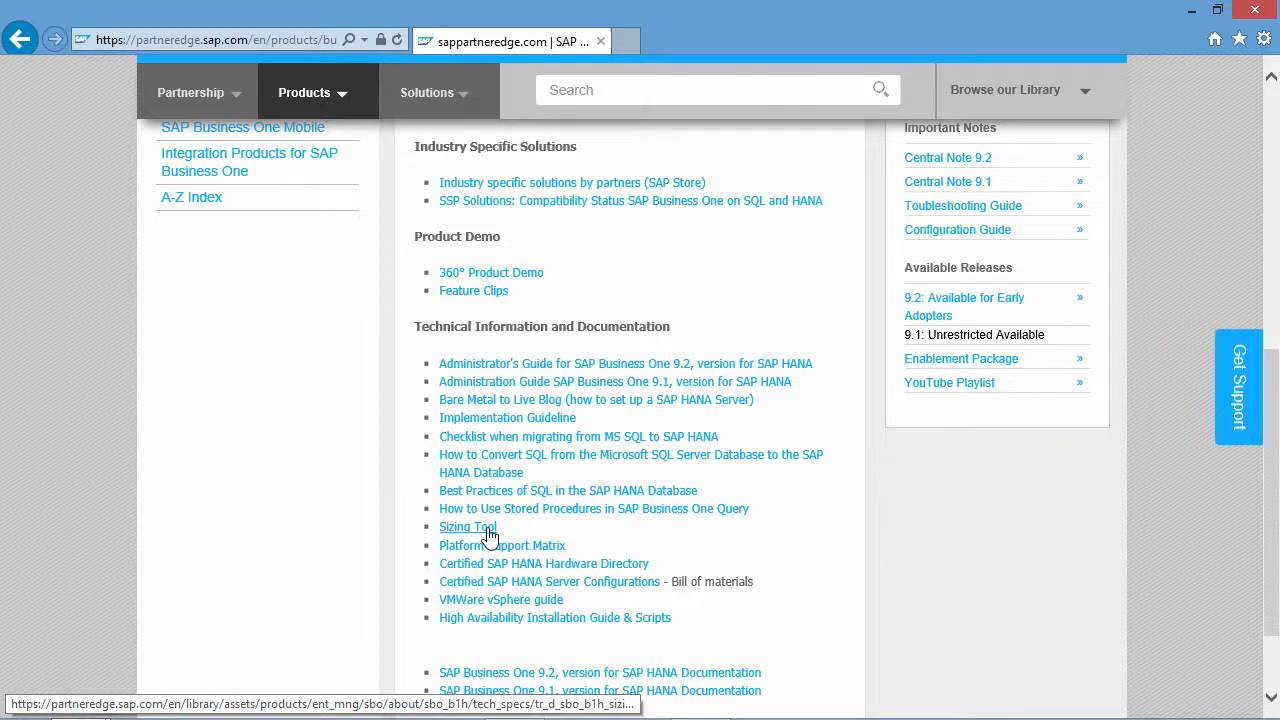
{"action": "left_click", "coordinate": [468, 528]}
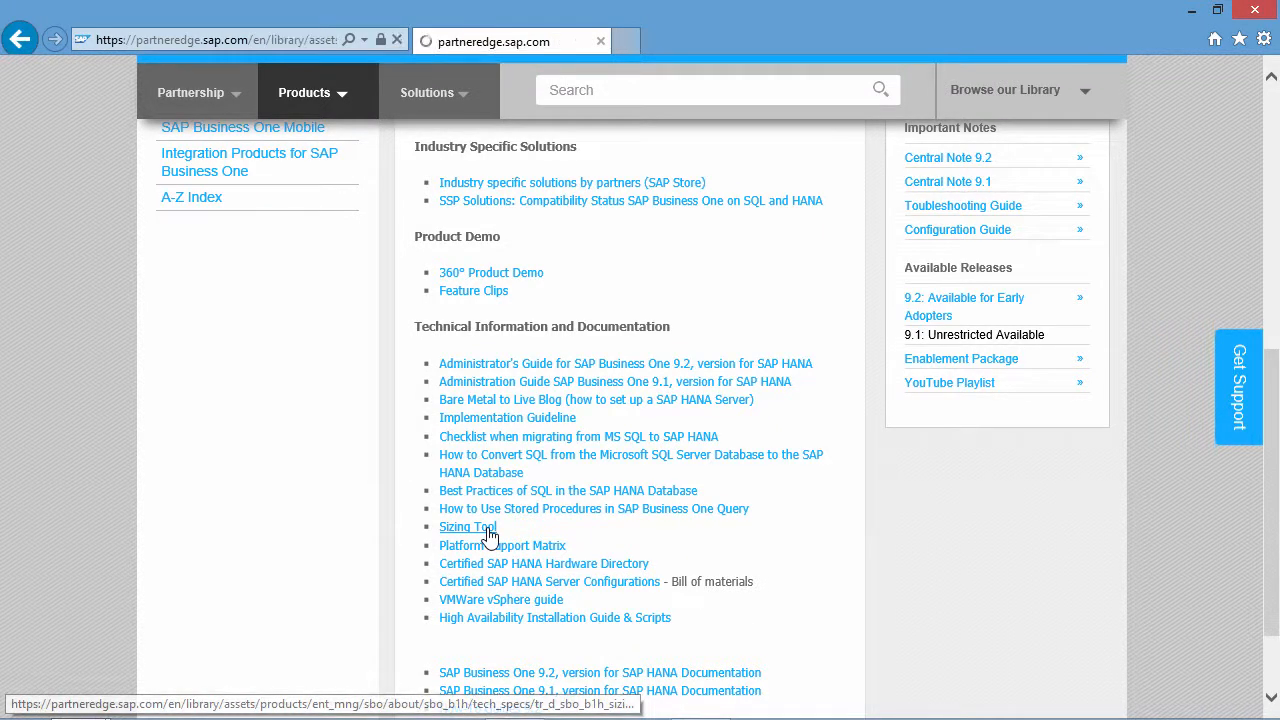
{"action": "left_click", "coordinate": [468, 528]}
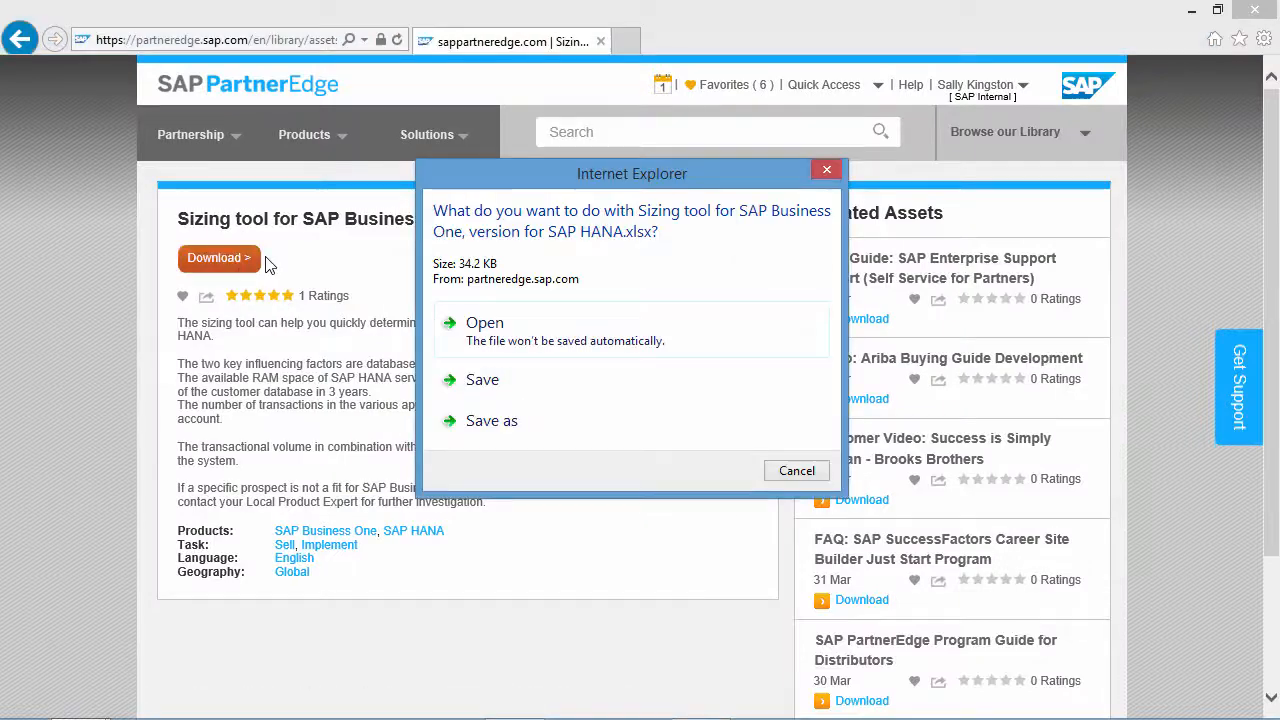
{"action": "left_click", "coordinate": [484, 322]}
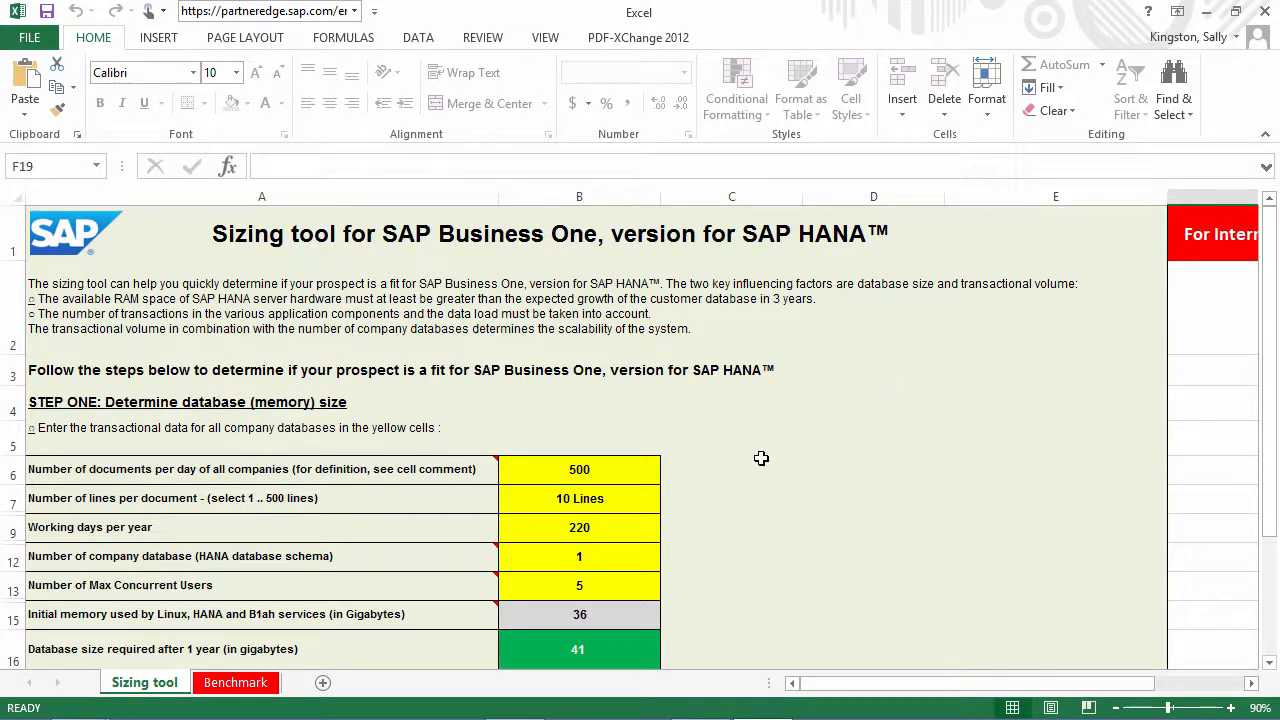
{"action": "mouse_move", "coordinate": [712, 472]}
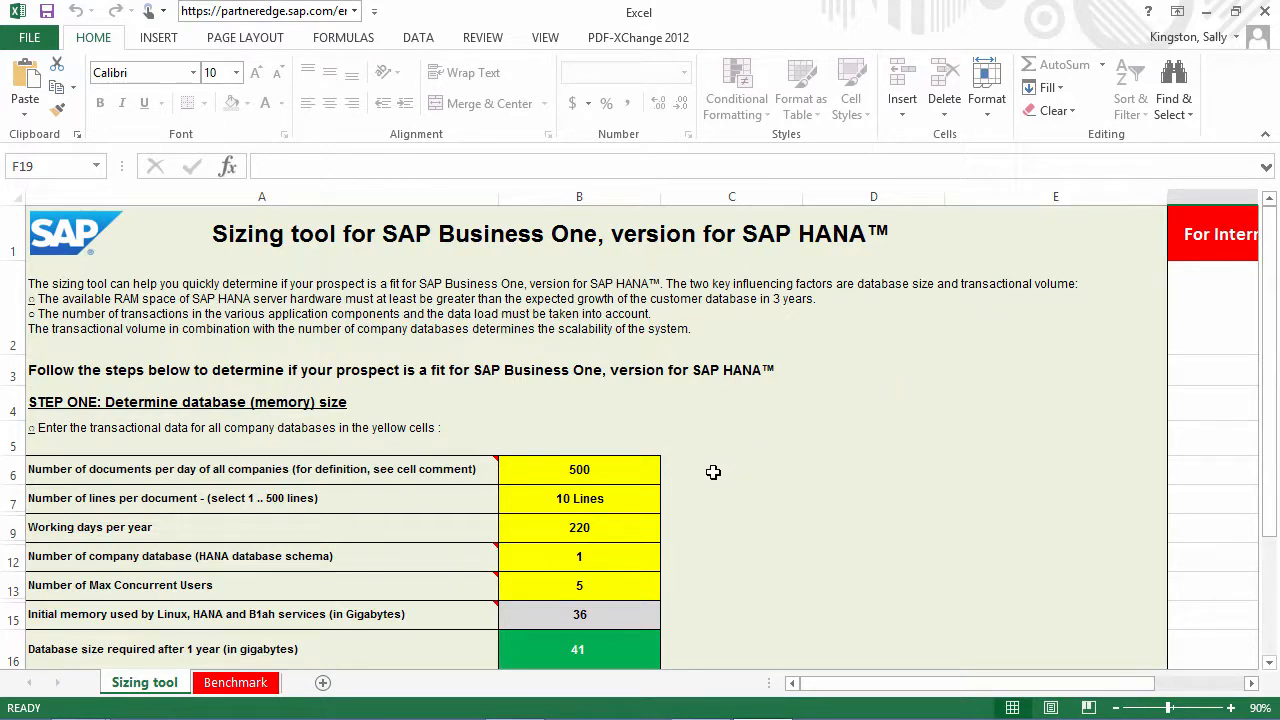
{"action": "mouse_move", "coordinate": [680, 476]}
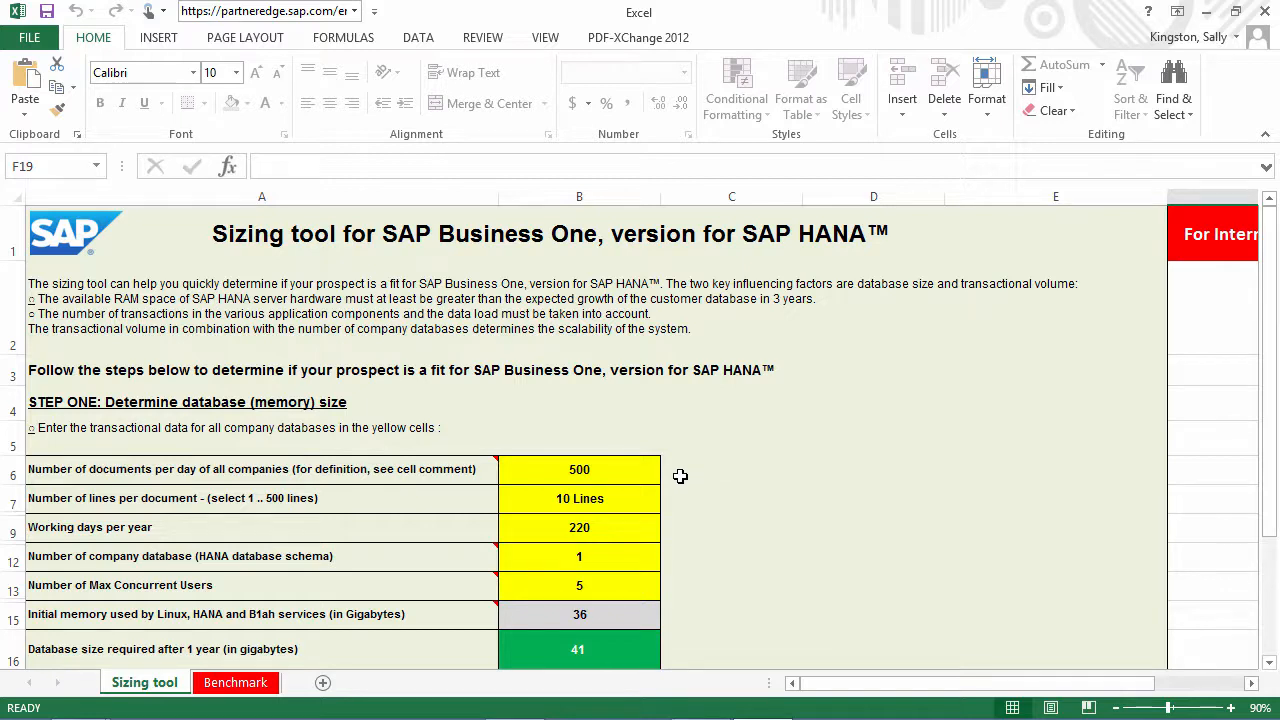
- Enter 1000 documents per day, 20 Lines per document, 5 company databases and 25 concurrent users
{"action": "left_click", "coordinate": [580, 468]}
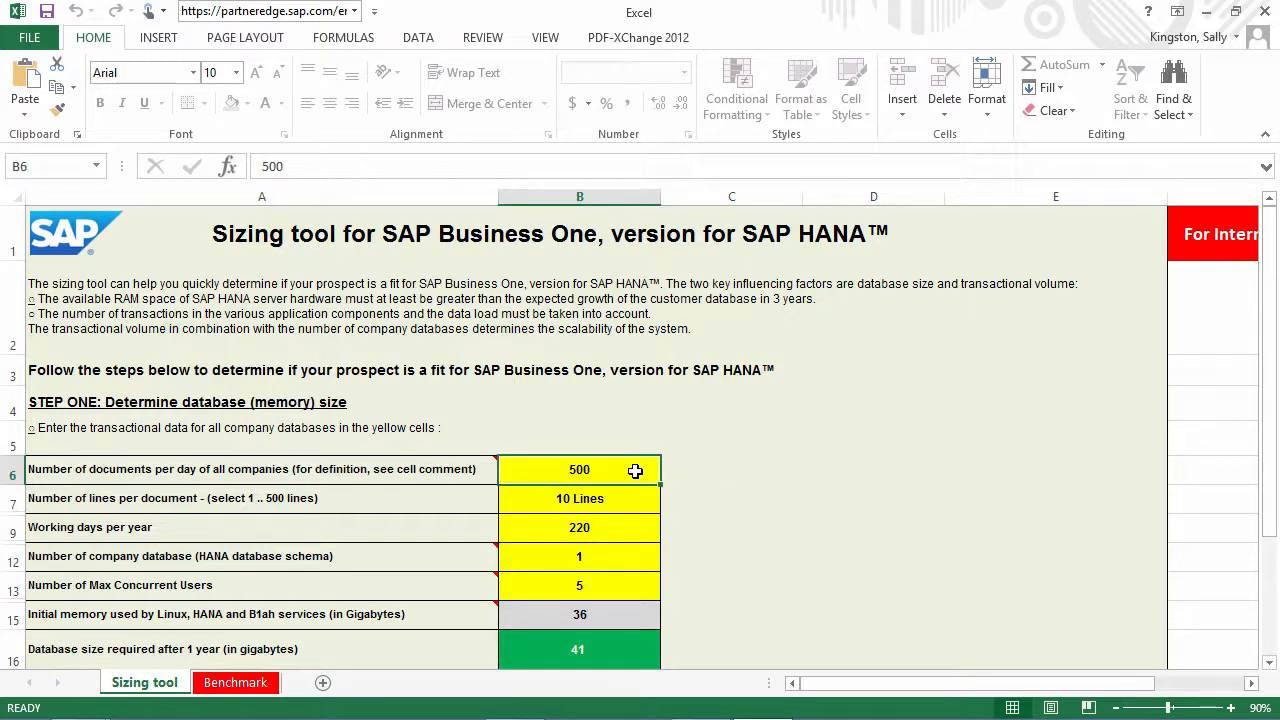
{"action": "type", "text": "1000"}
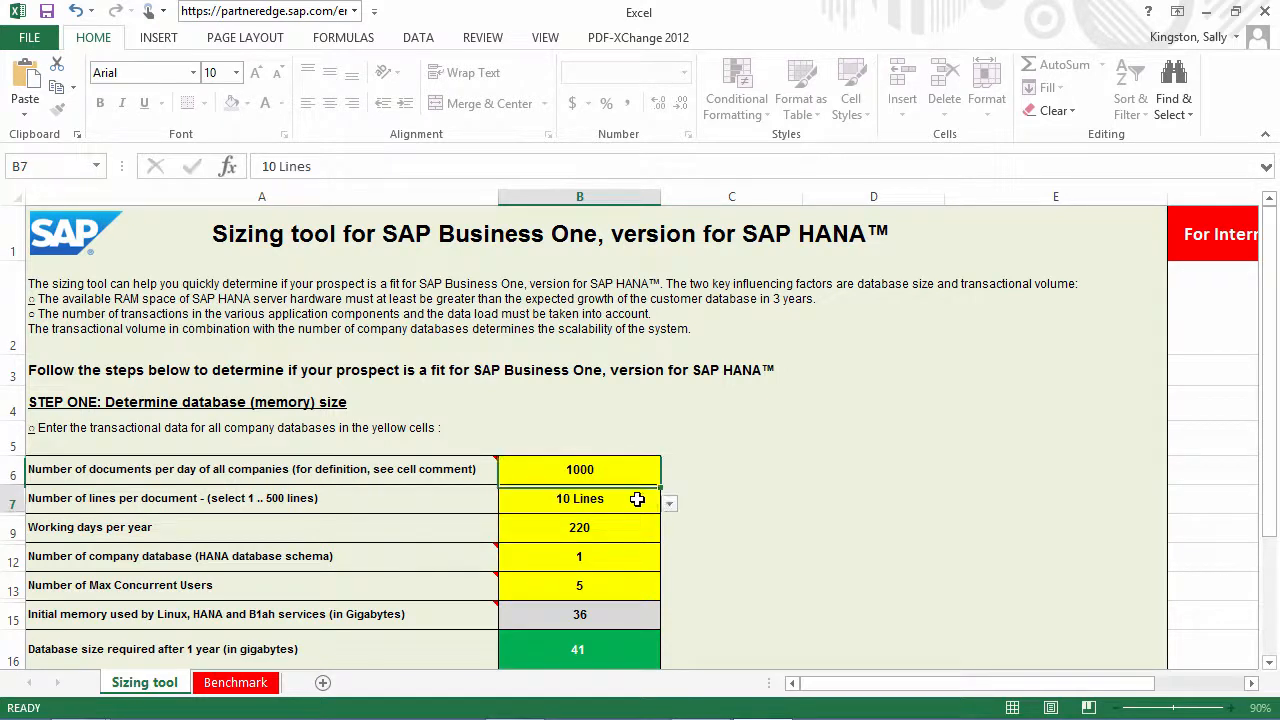
{"action": "left_click", "coordinate": [668, 502]}
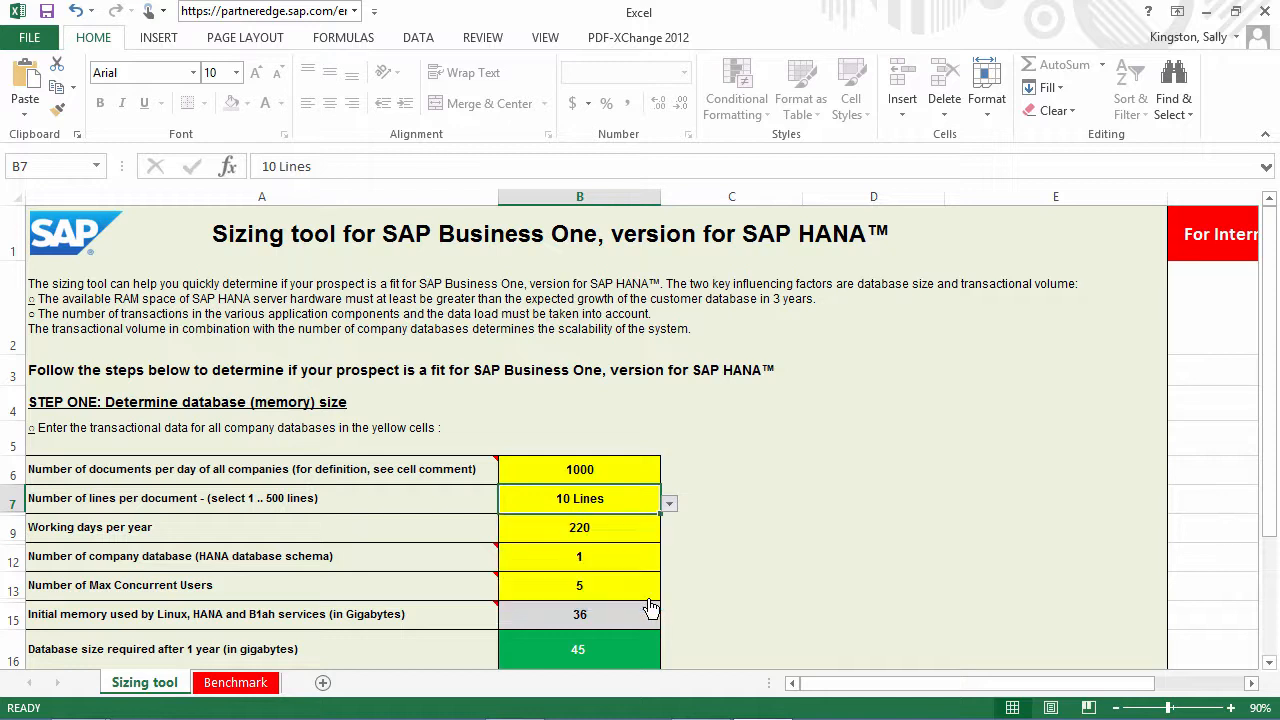
{"action": "left_click", "coordinate": [668, 504]}
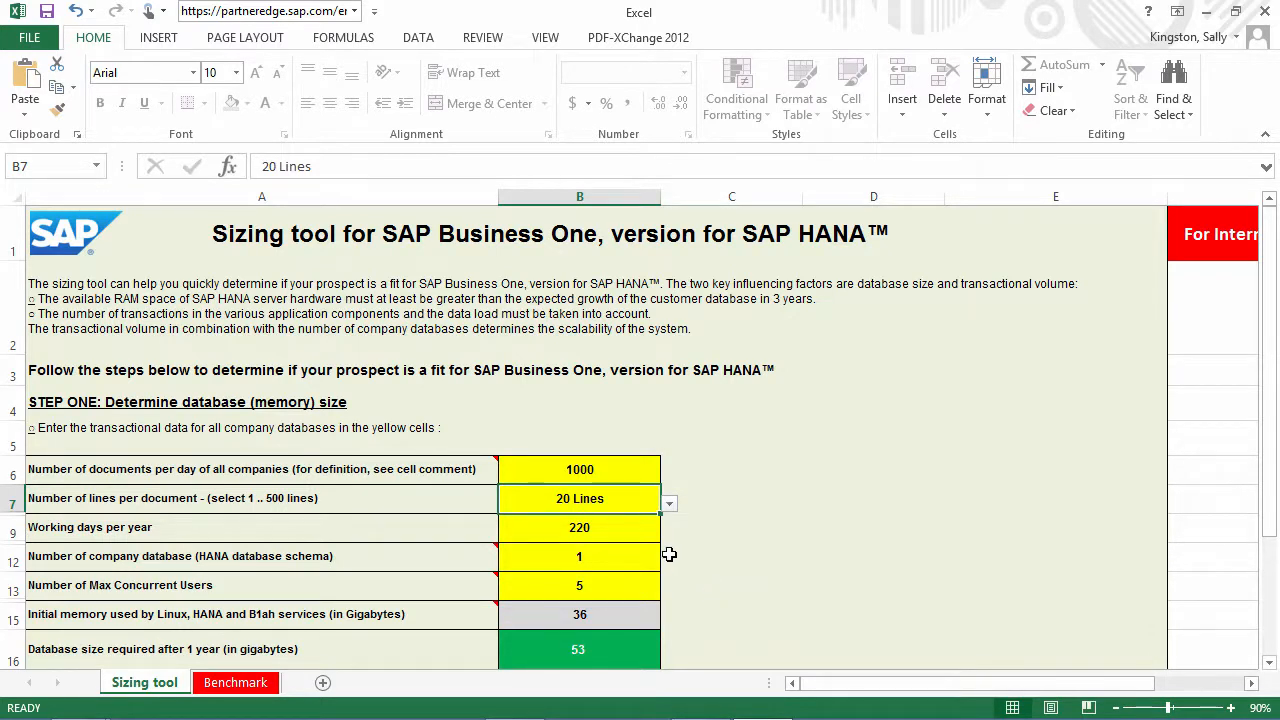
{"action": "mouse_move", "coordinate": [646, 532]}
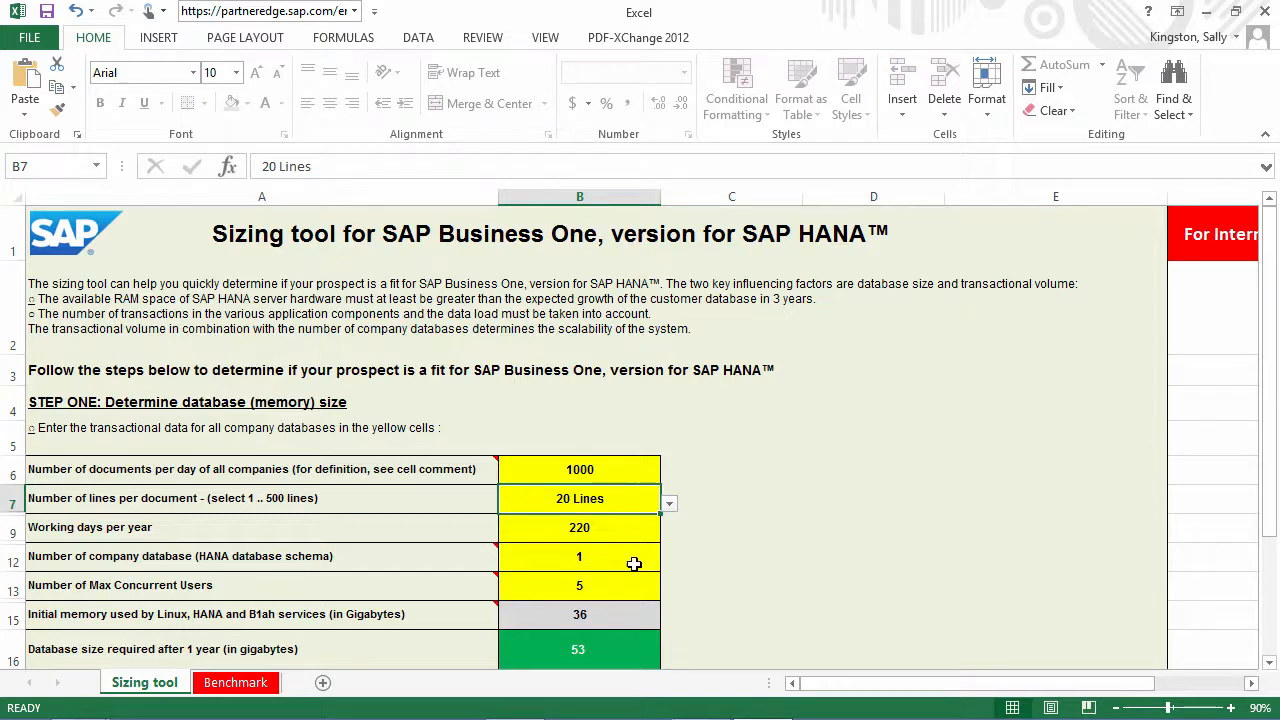
{"action": "left_click", "coordinate": [580, 556]}
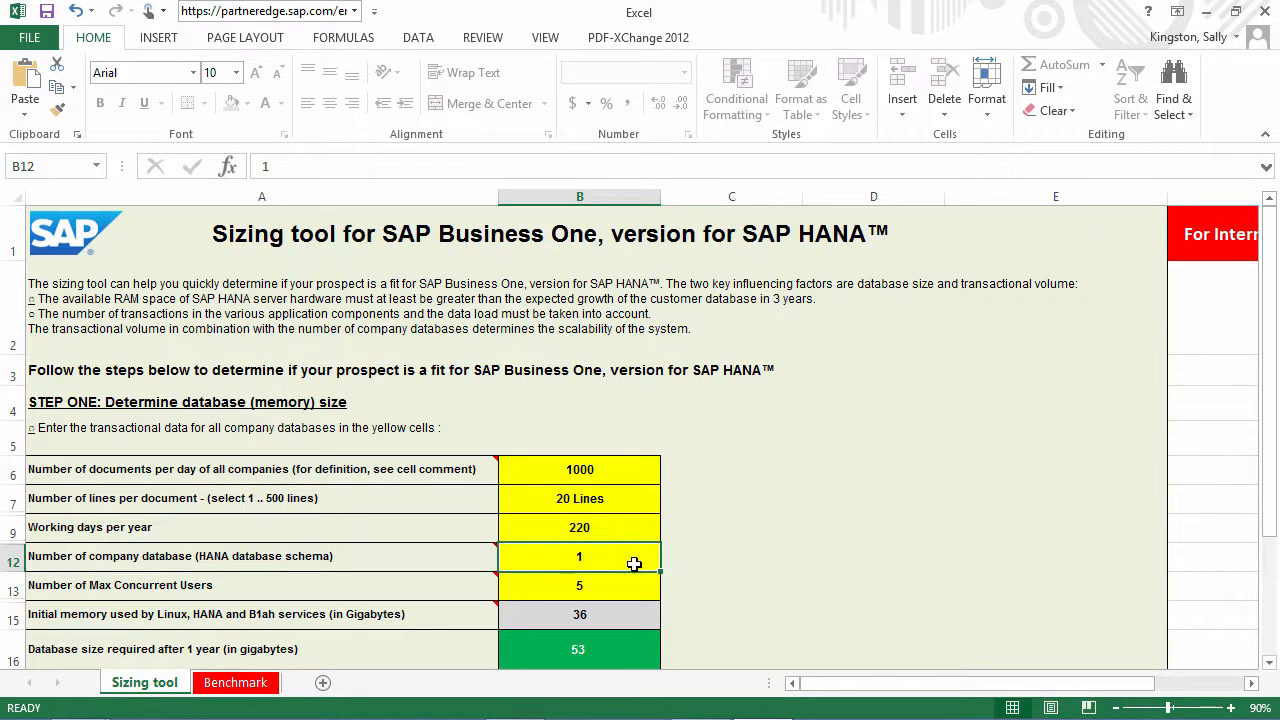
{"action": "type", "text": "5"}
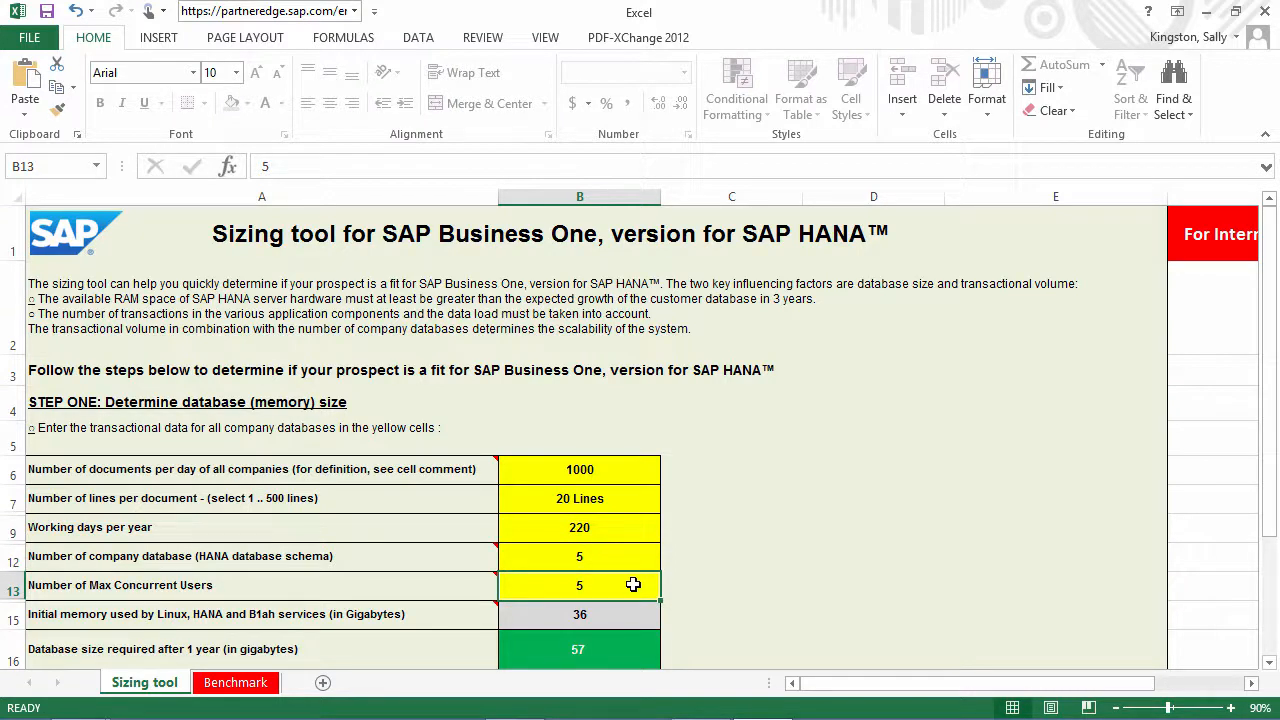
{"action": "type", "text": "25"}
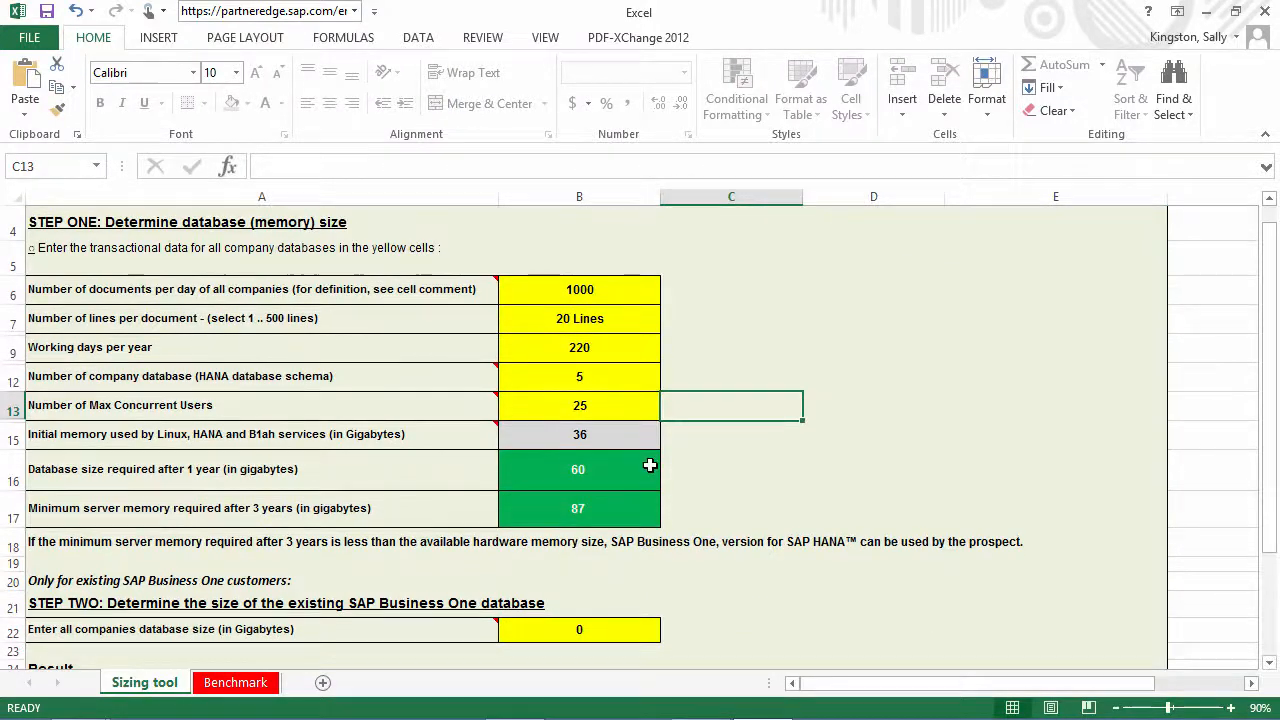
{"action": "mouse_move", "coordinate": [644, 456]}
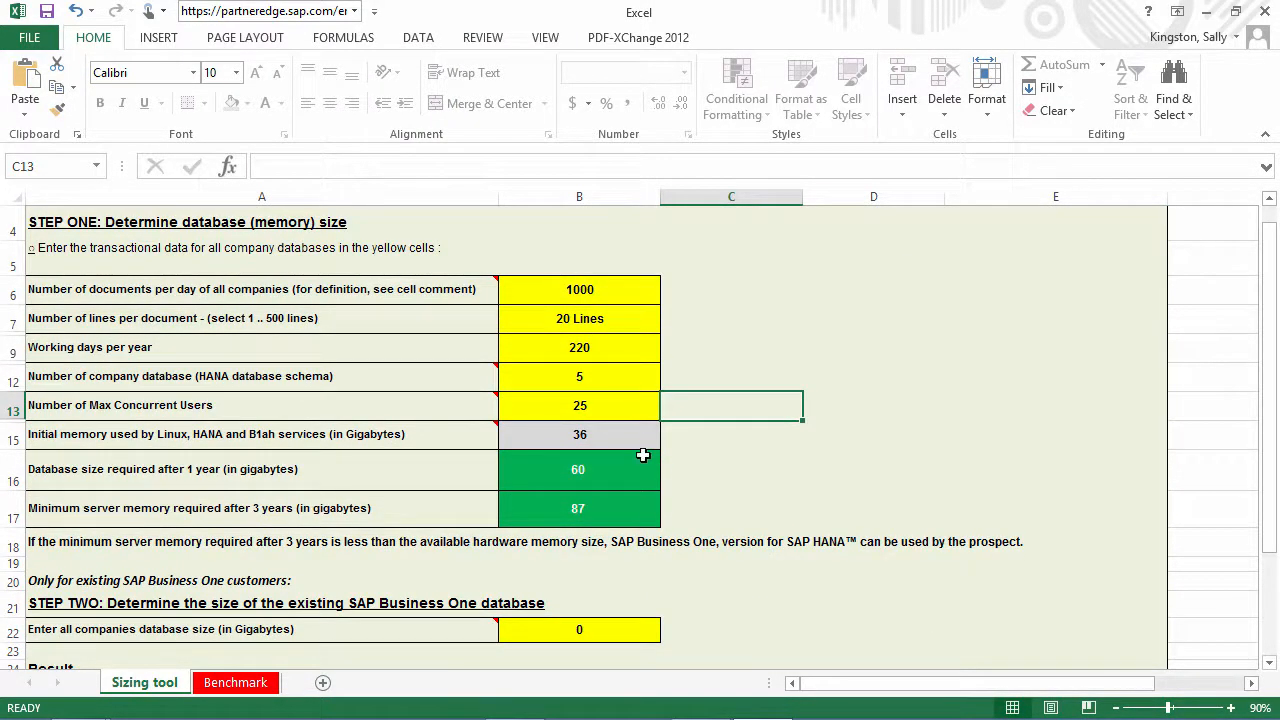
{"action": "mouse_move", "coordinate": [638, 476]}
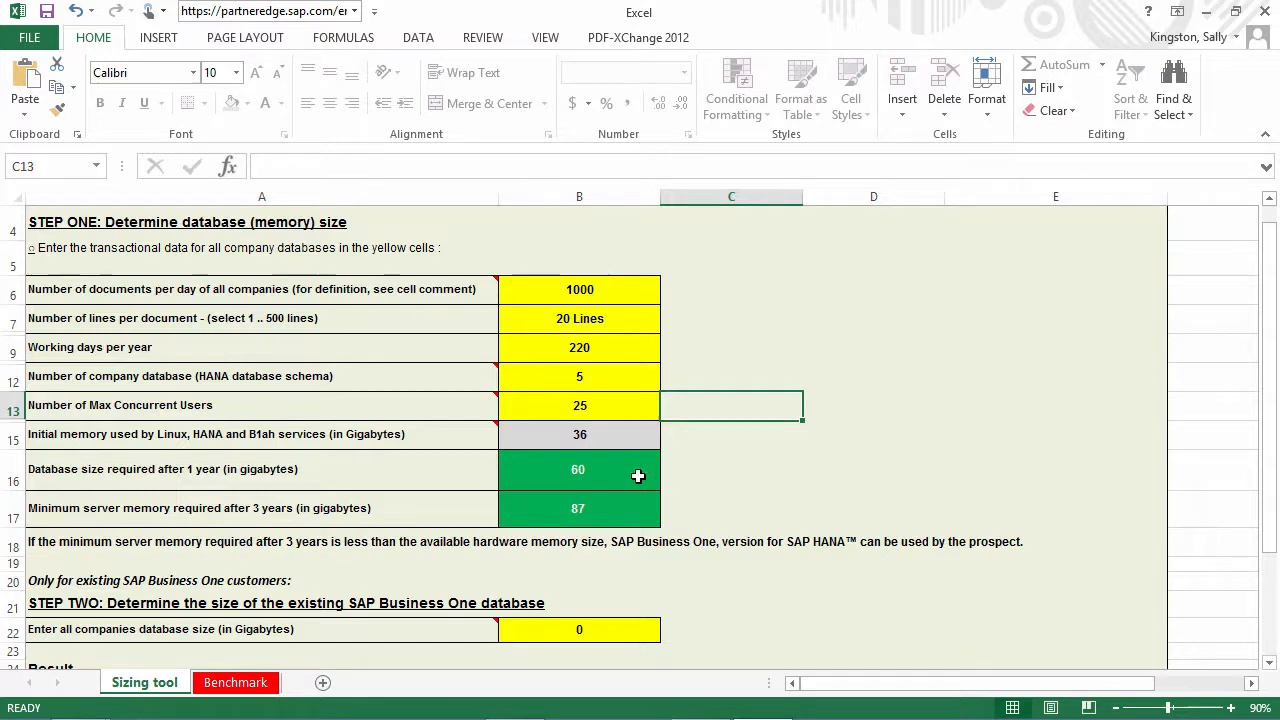
{"action": "left_click", "coordinate": [578, 468]}
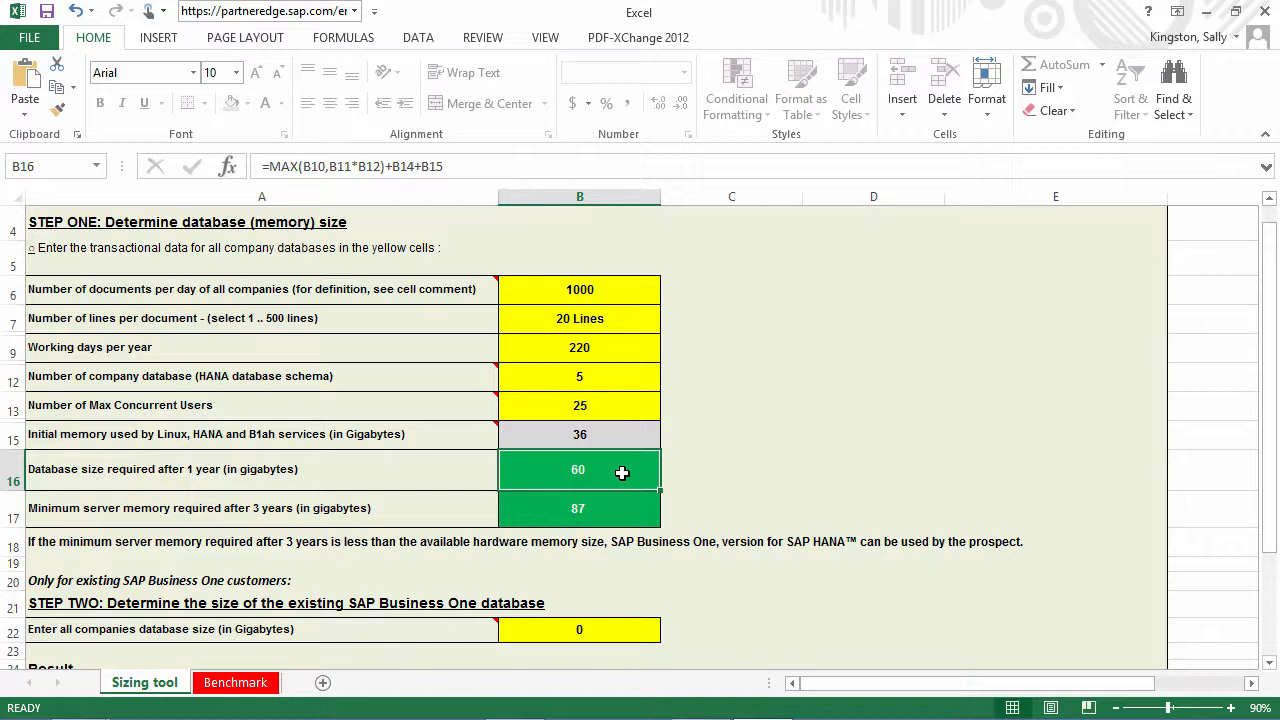
{"action": "left_click", "coordinate": [580, 508]}
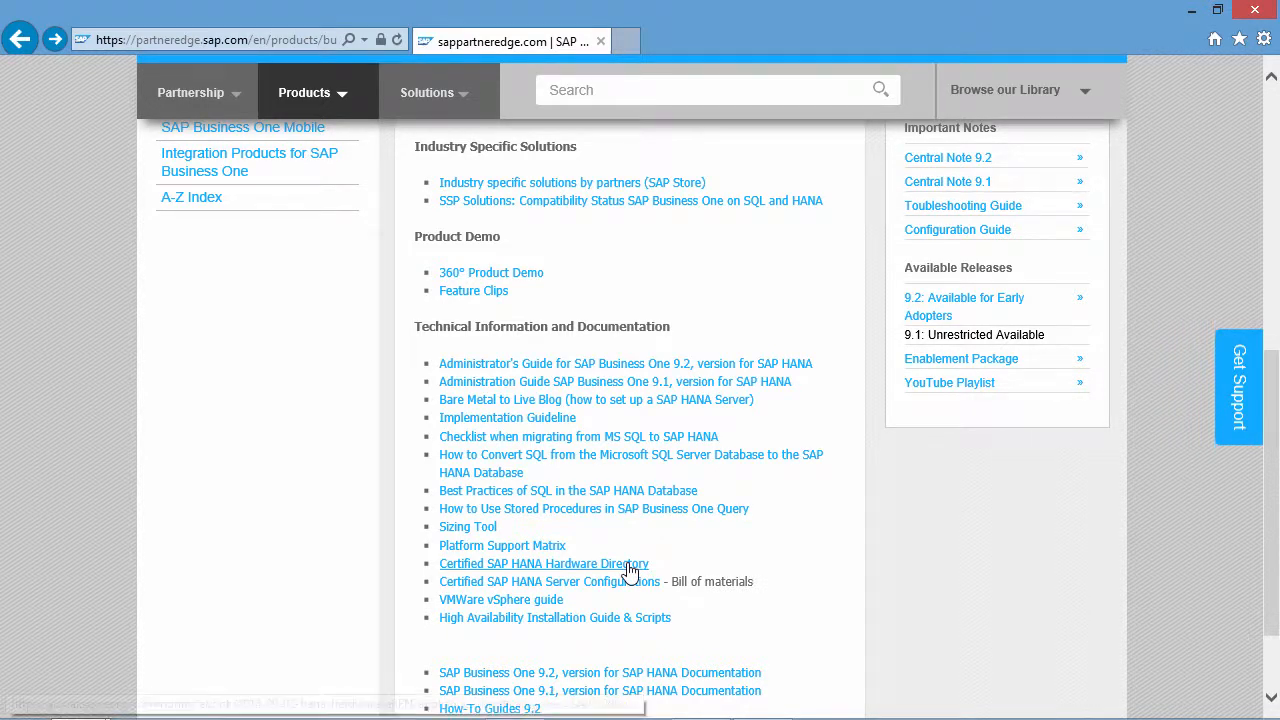
- Follow the 'Certified SAP HANA Hardware Directory' link under Technical Information
{"action": "left_click", "coordinate": [544, 564]}
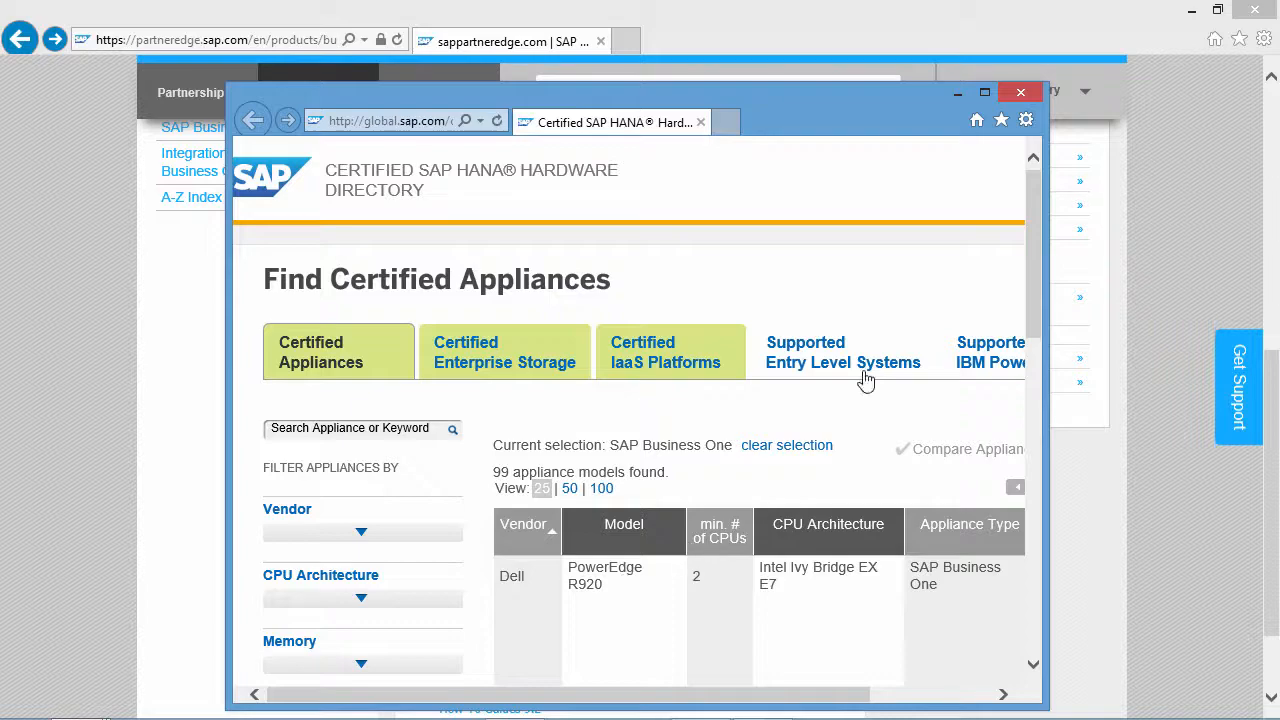
- Maximize the directory window and expand the Appliance Type filter, confirming SAP Business One
{"action": "left_click", "coordinate": [984, 92]}
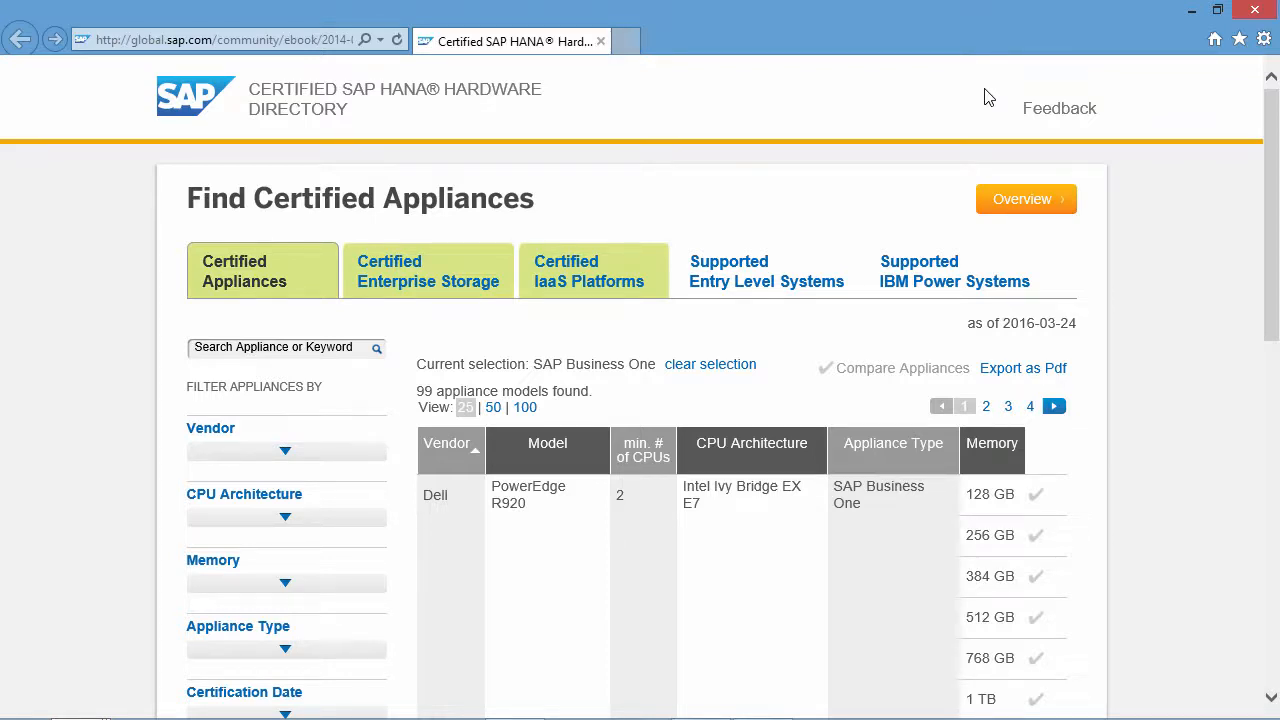
{"action": "mouse_move", "coordinate": [288, 656]}
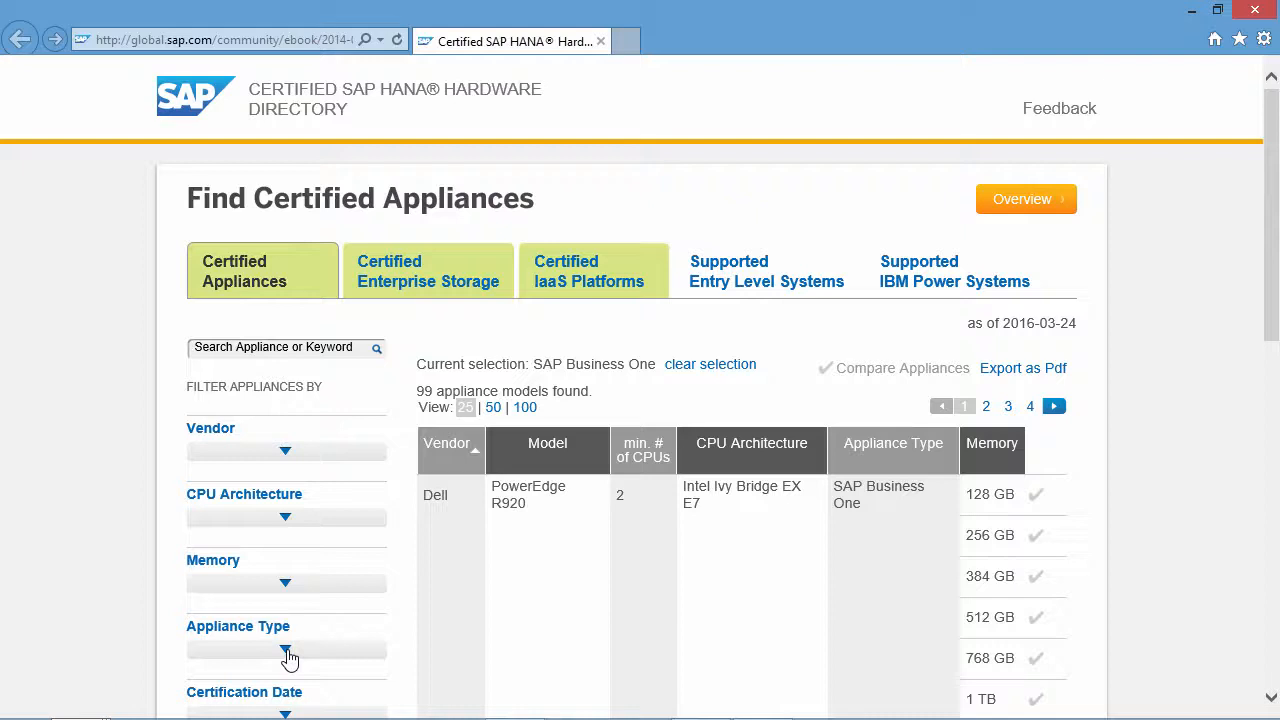
{"action": "left_click", "coordinate": [284, 648]}
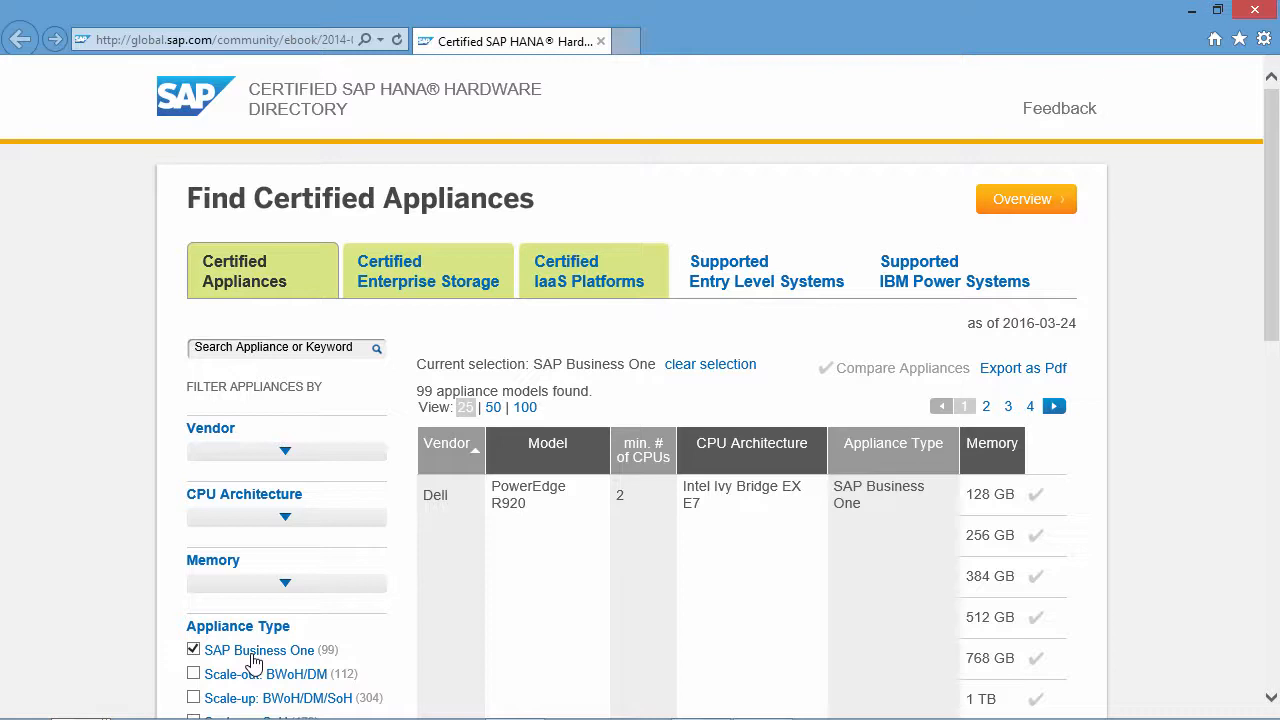
{"action": "left_click", "coordinate": [284, 452]}
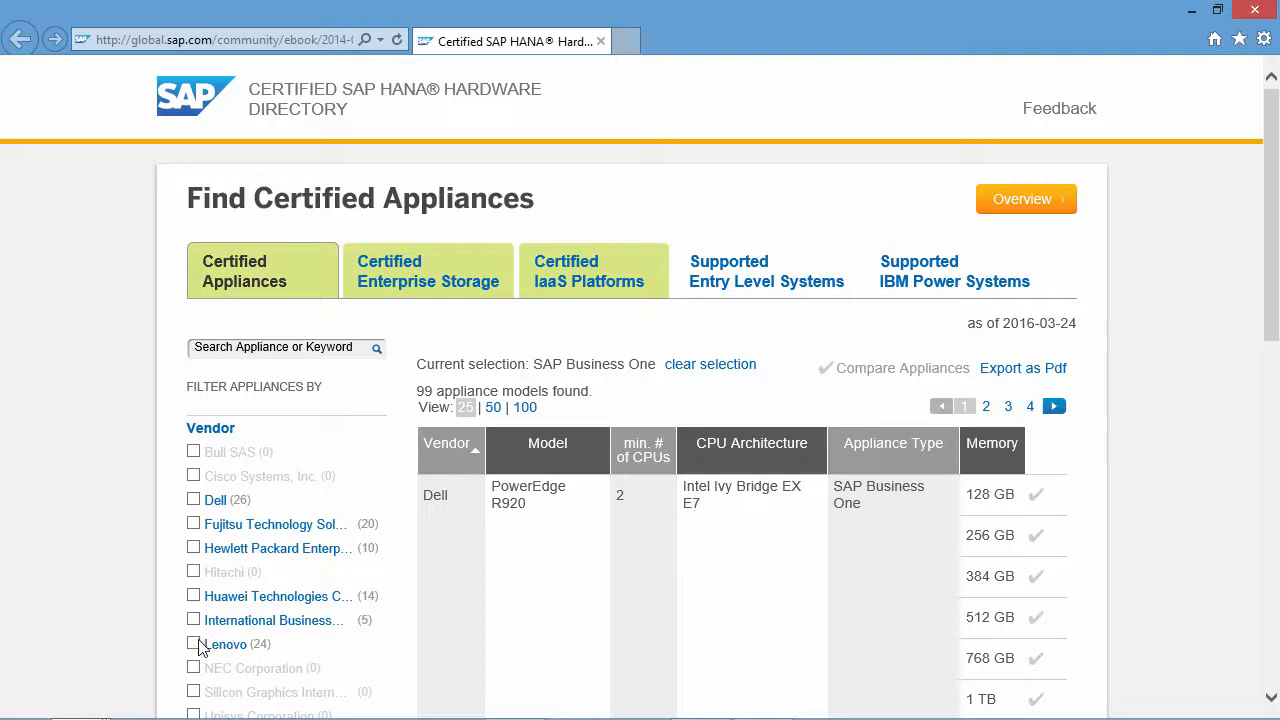
- Filter the appliance list to vendor Lenovo and CPU architecture Intel Haswell EP
{"action": "left_click", "coordinate": [192, 644]}
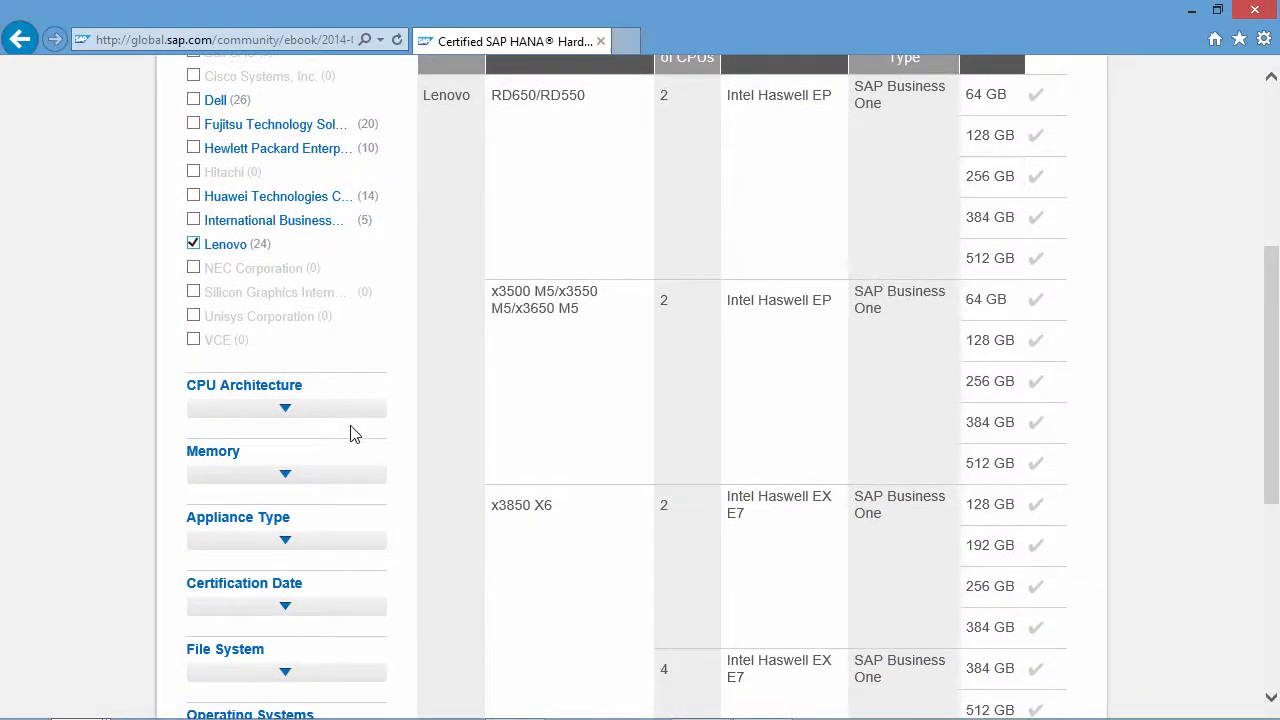
{"action": "left_click", "coordinate": [284, 408]}
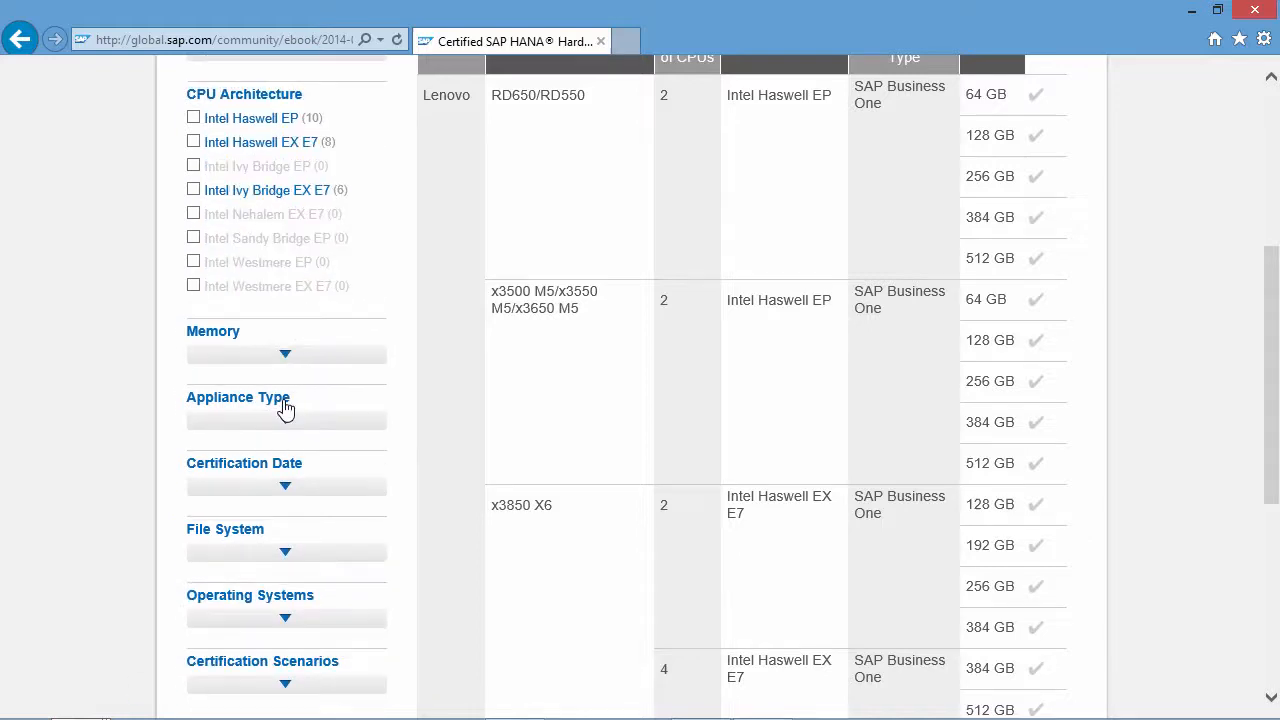
{"action": "mouse_move", "coordinate": [356, 90]}
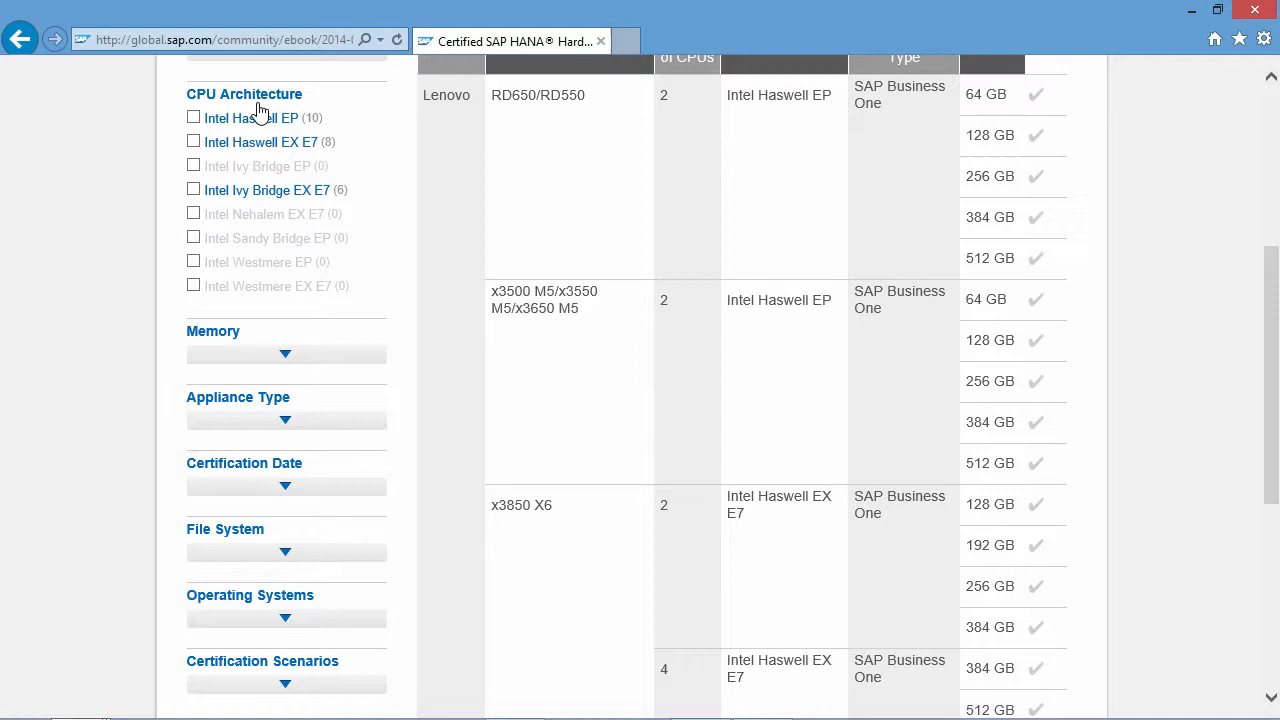
{"action": "left_click", "coordinate": [192, 118]}
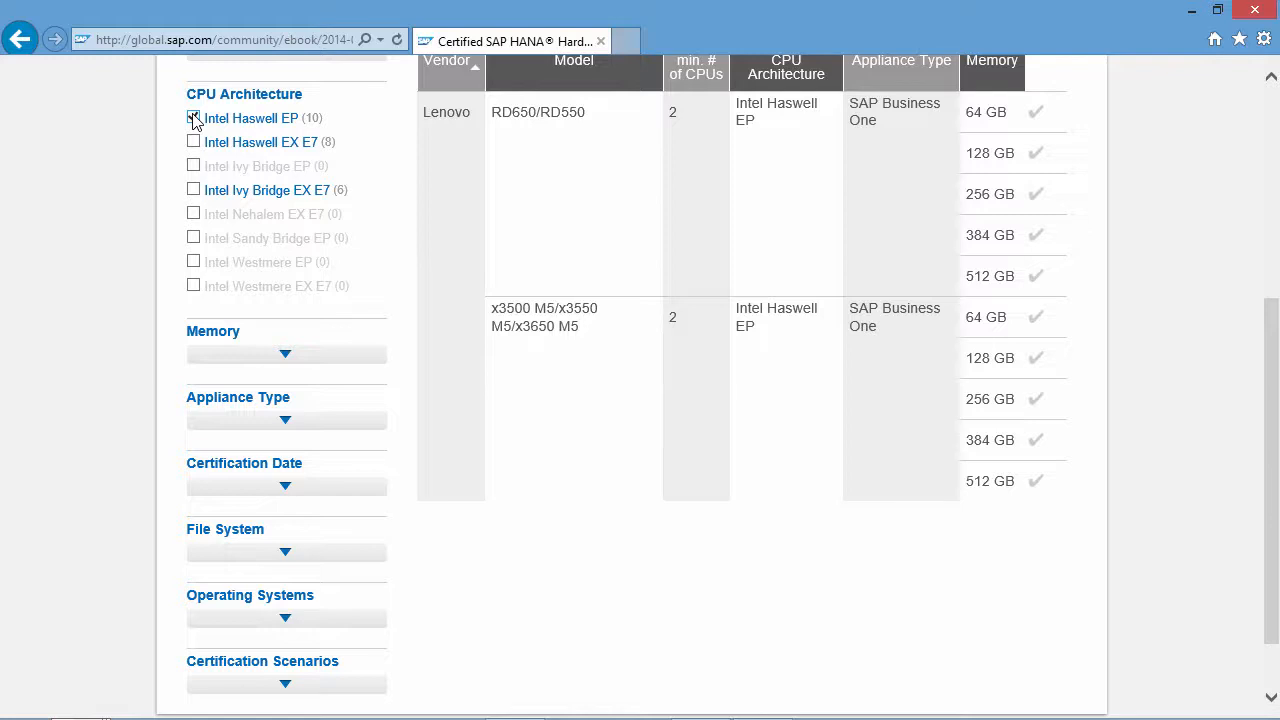
- Add a 128 GB memory filter, leaving two Lenovo Haswell EP models
{"action": "left_click", "coordinate": [192, 118]}
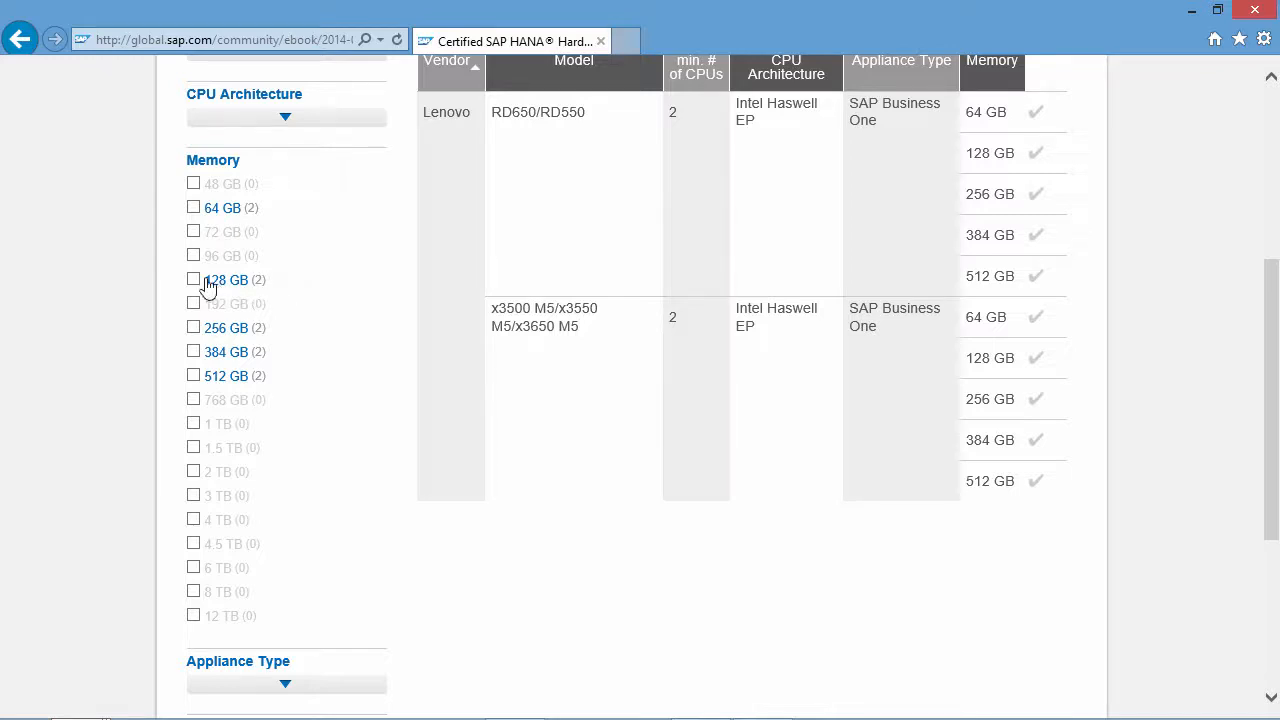
{"action": "left_click", "coordinate": [192, 280]}
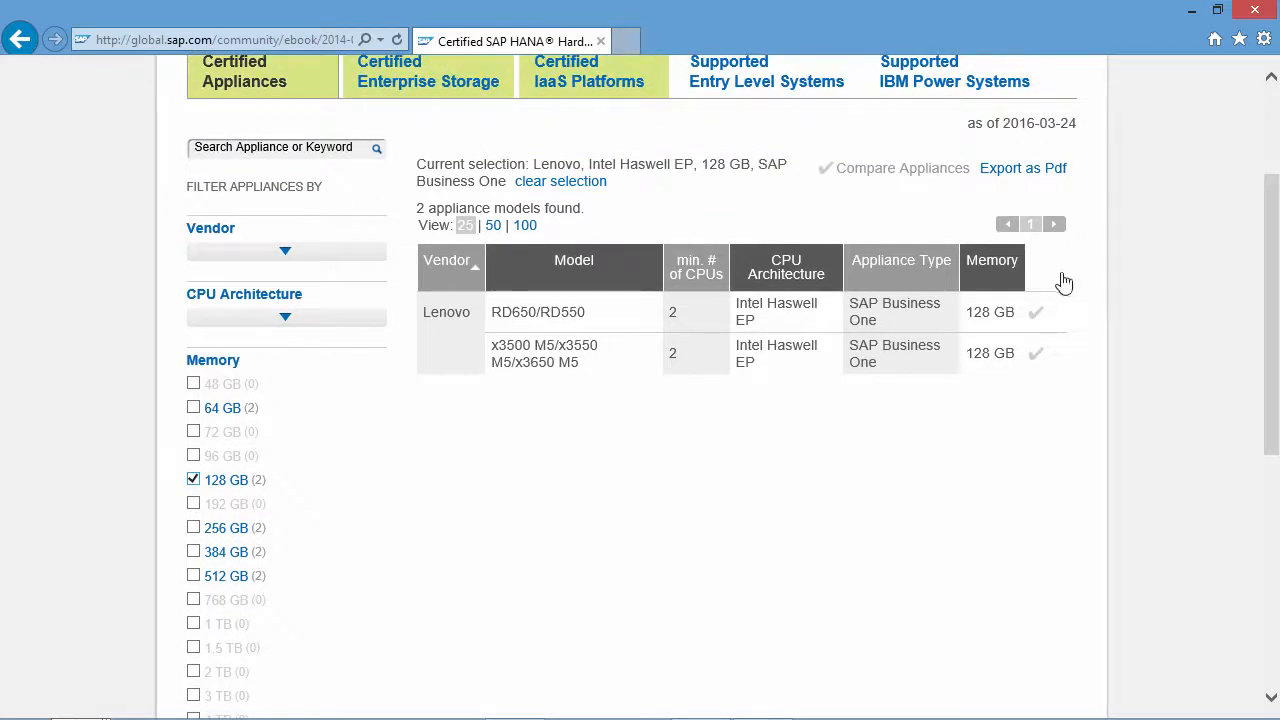
{"action": "mouse_move", "coordinate": [1108, 380]}
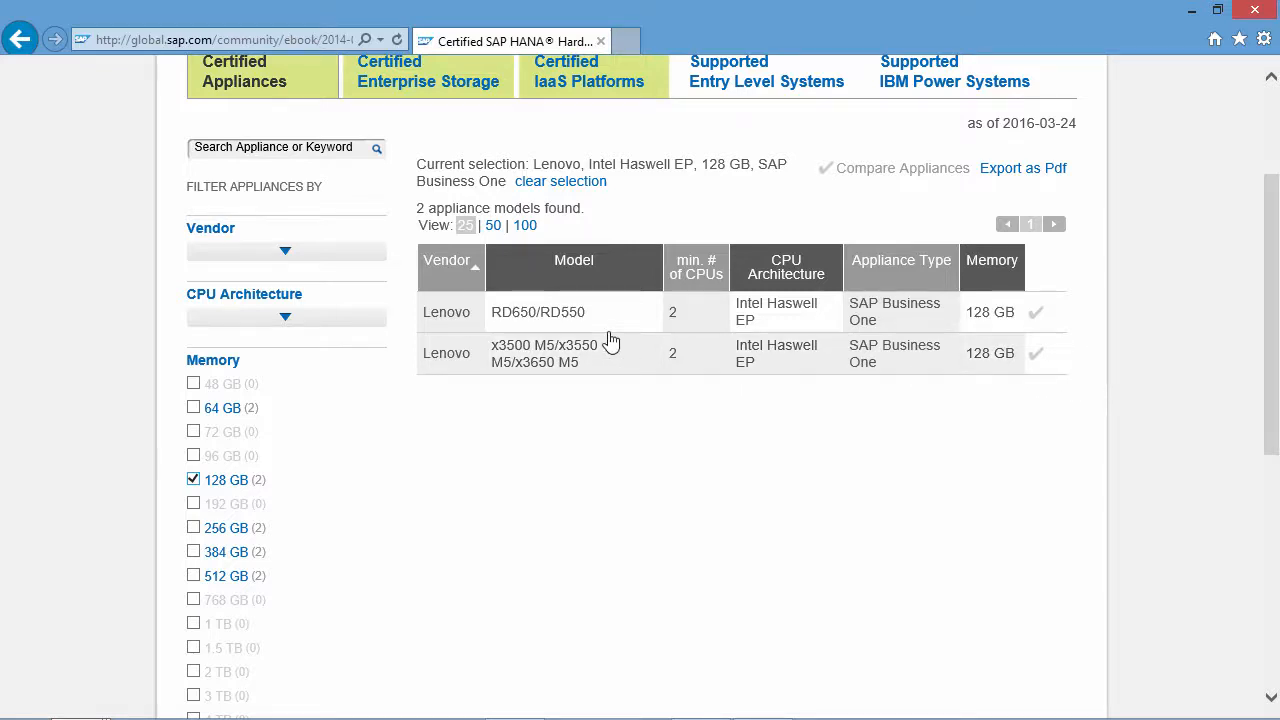
- View the x3500 M5 appliance's certification details, then return to the previous page
{"action": "left_click", "coordinate": [544, 352]}
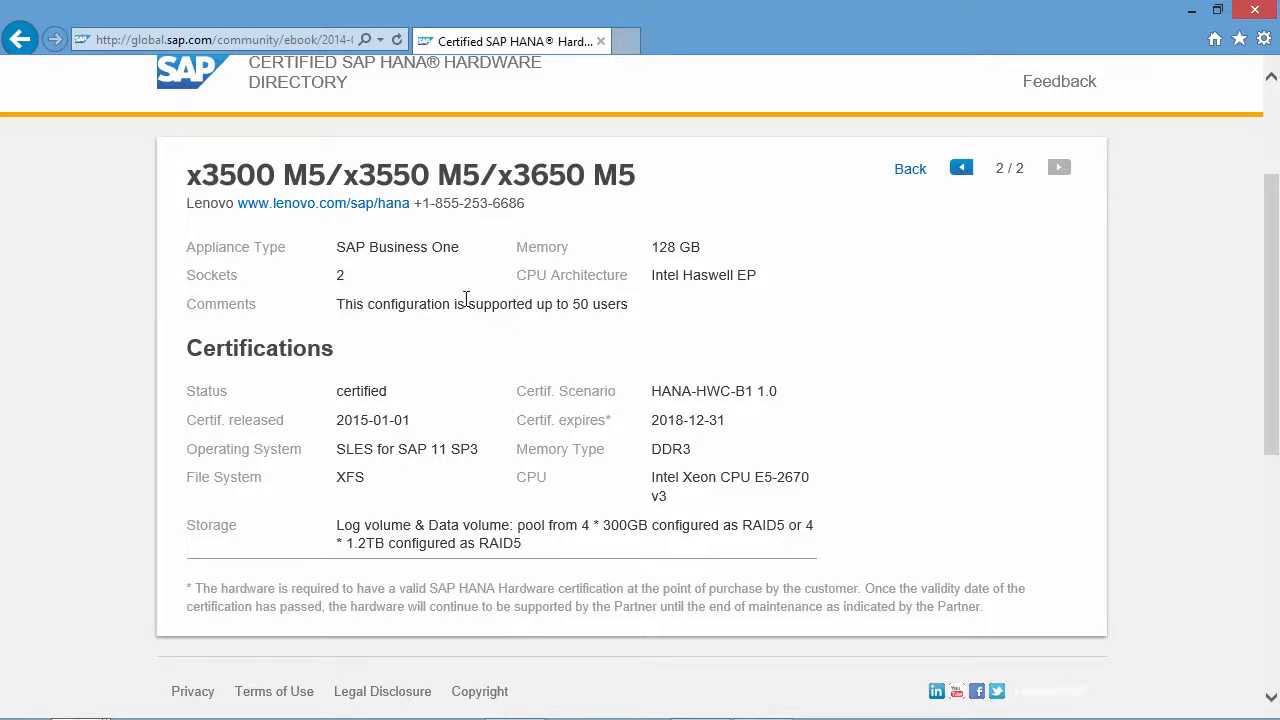
{"action": "mouse_move", "coordinate": [728, 302]}
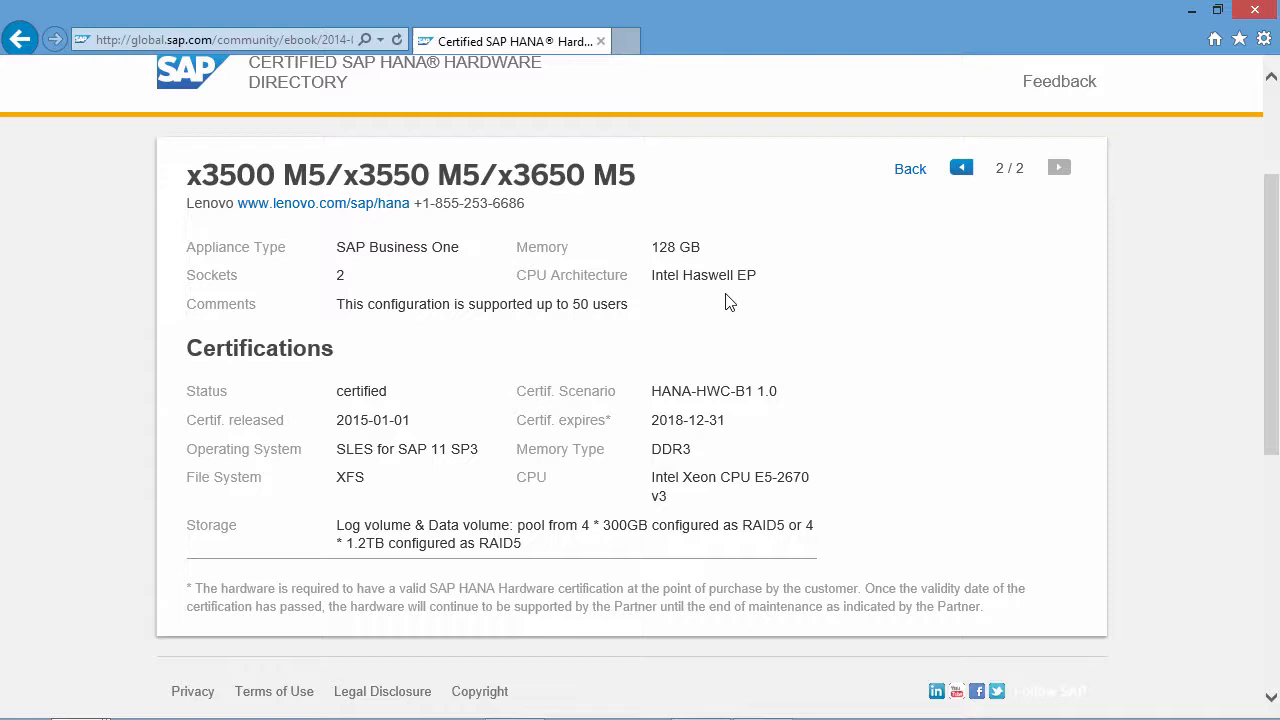
{"action": "mouse_move", "coordinate": [792, 404]}
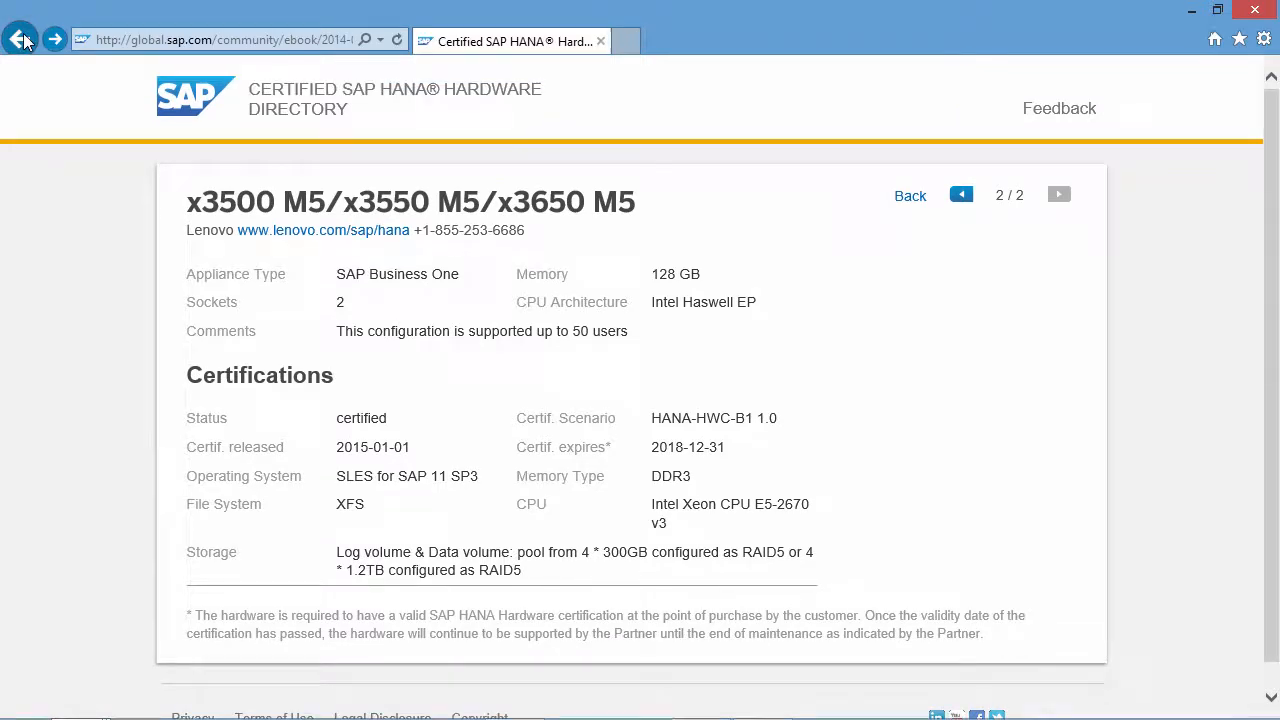
{"action": "left_click", "coordinate": [20, 38]}
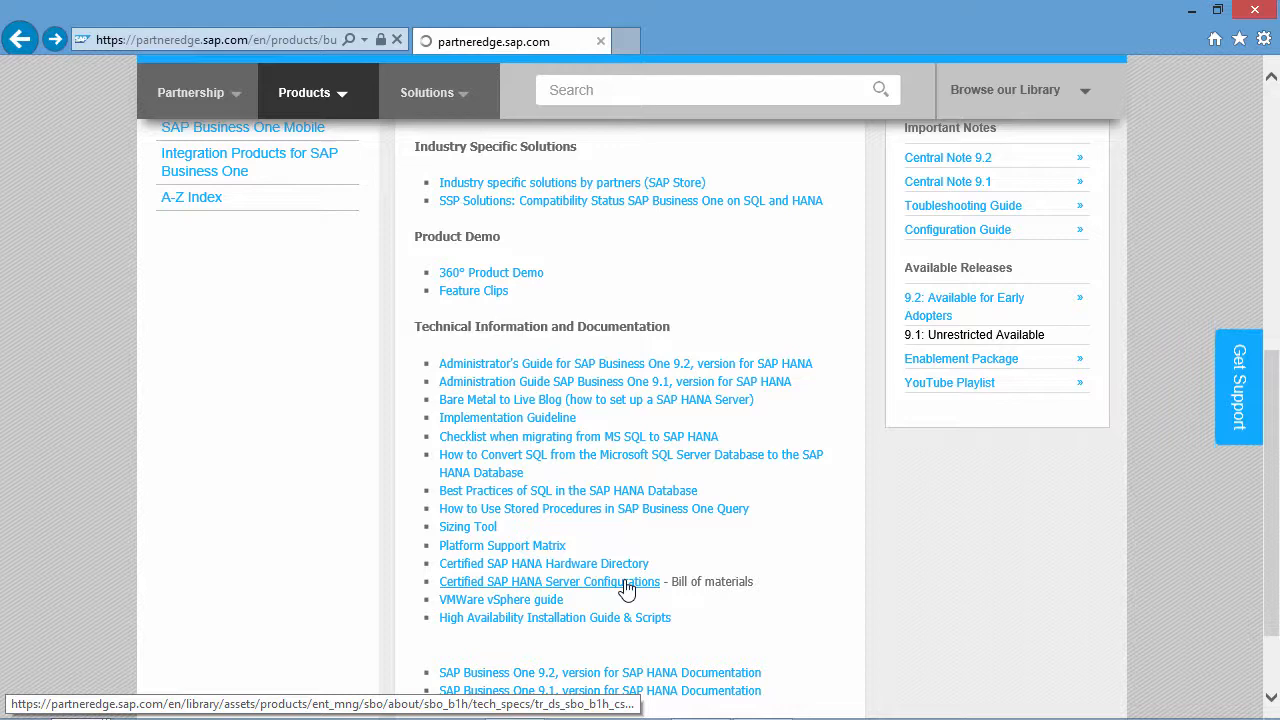
- Access the Certified SAP HANA Server Configurations document on SAP Community Network
{"action": "left_click", "coordinate": [548, 580]}
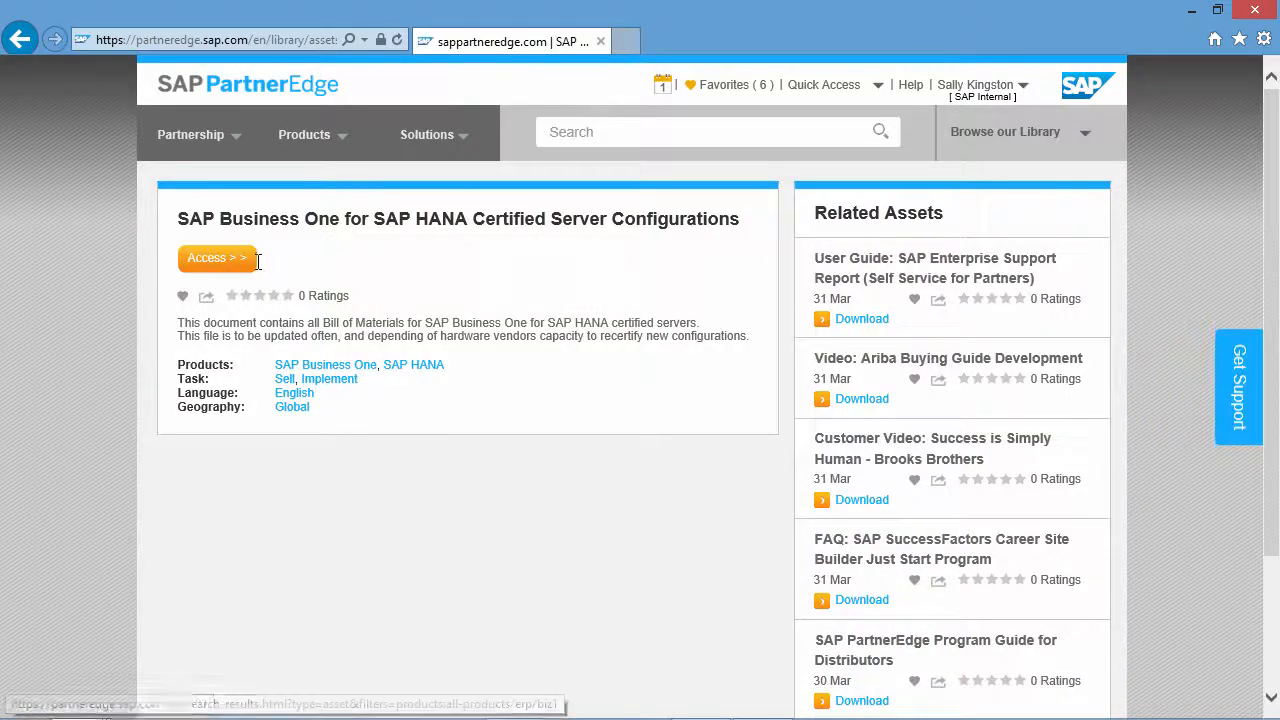
{"action": "left_click", "coordinate": [216, 258]}
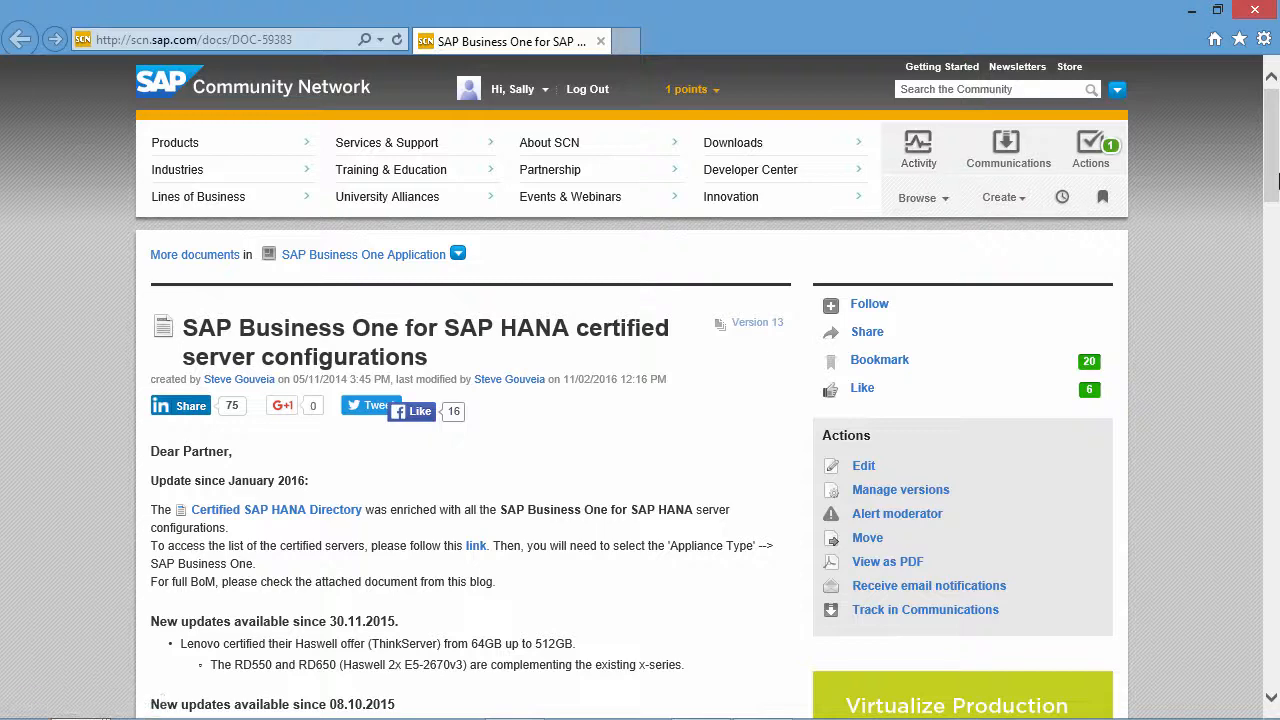
- Download the attached BoM_Dell_Fujitsu_IBM_HP_Huawei_Lenovo.xml and open it directly in Excel
{"action": "scroll", "scroll_direction": "down", "scroll_amount": 3}
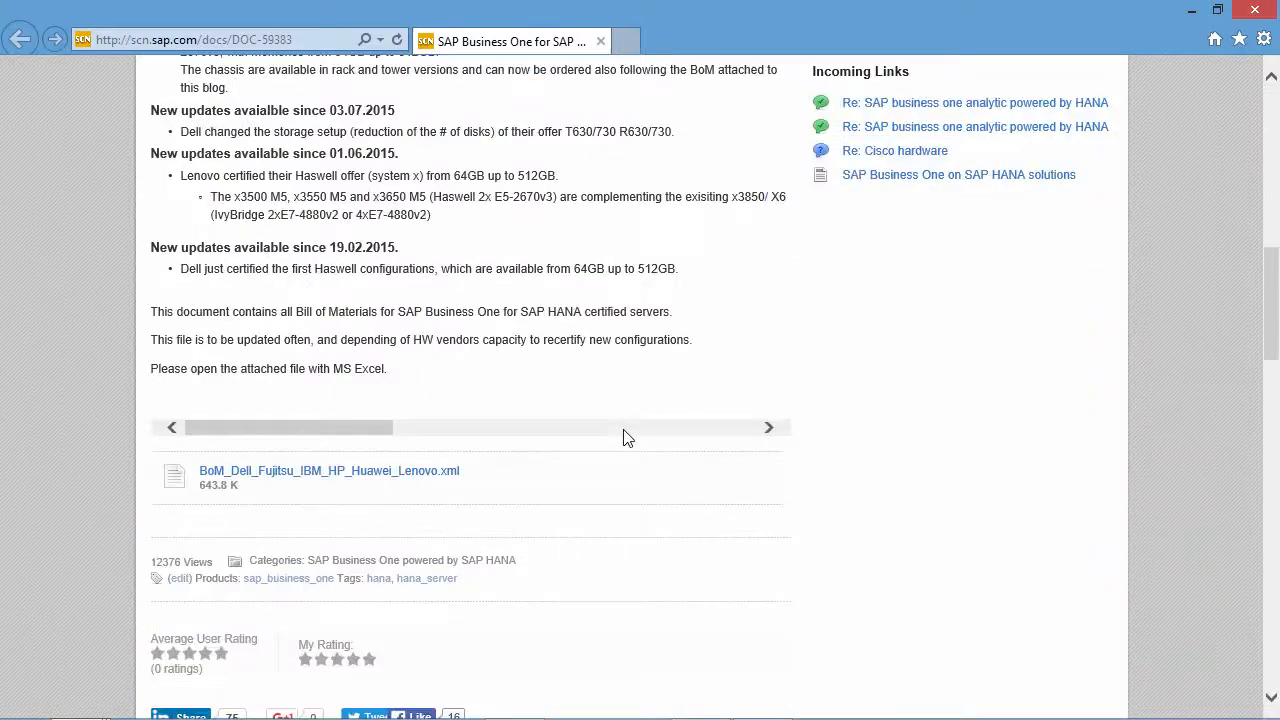
{"action": "mouse_move", "coordinate": [436, 460]}
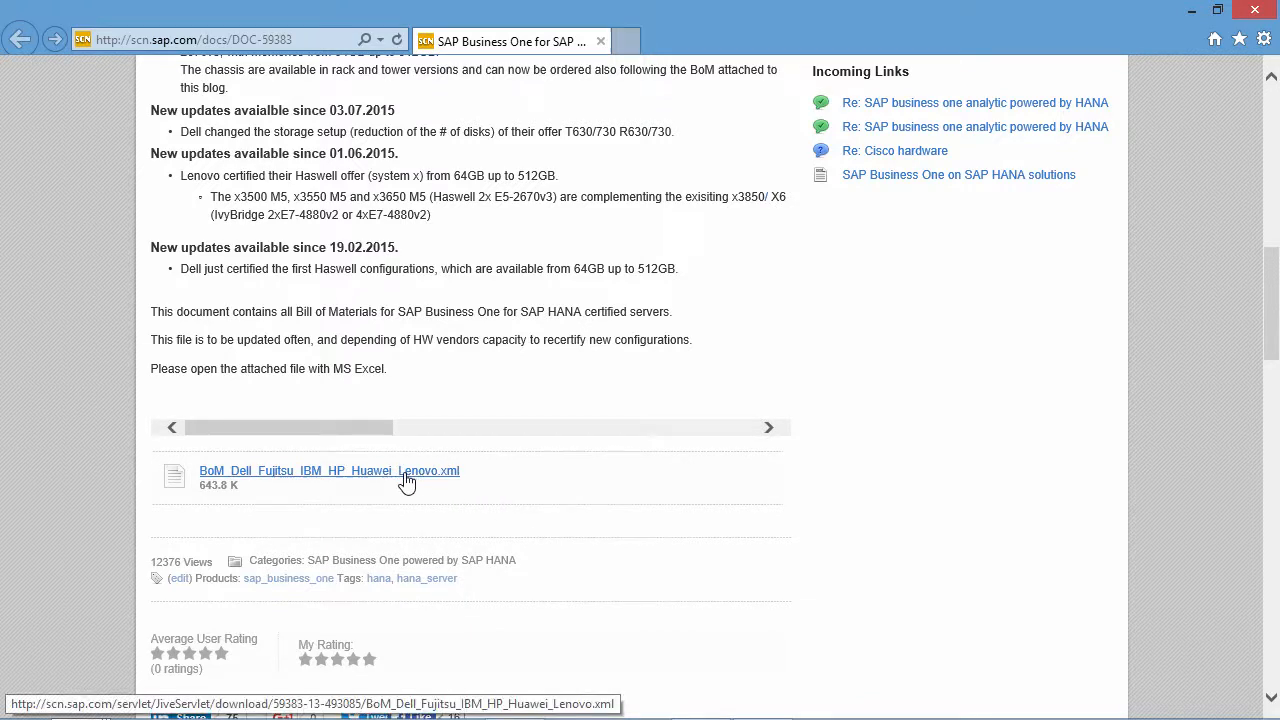
{"action": "left_click", "coordinate": [328, 470]}
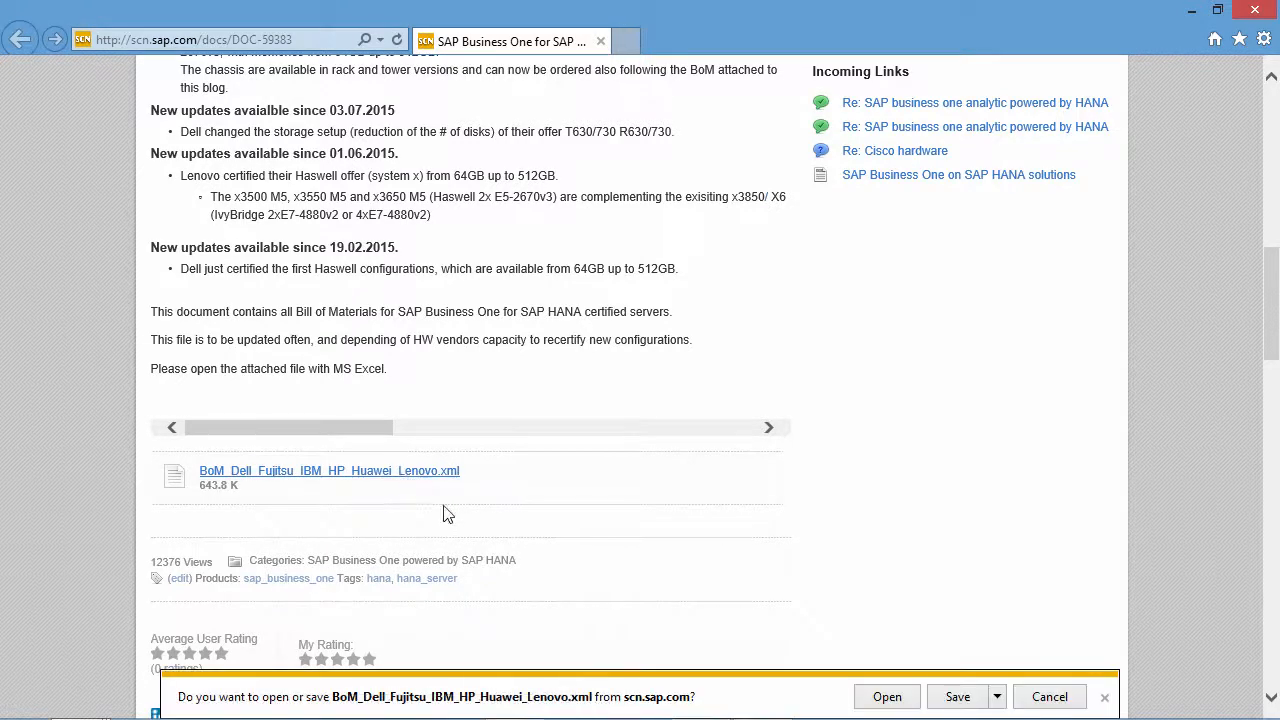
{"action": "left_click", "coordinate": [886, 696]}
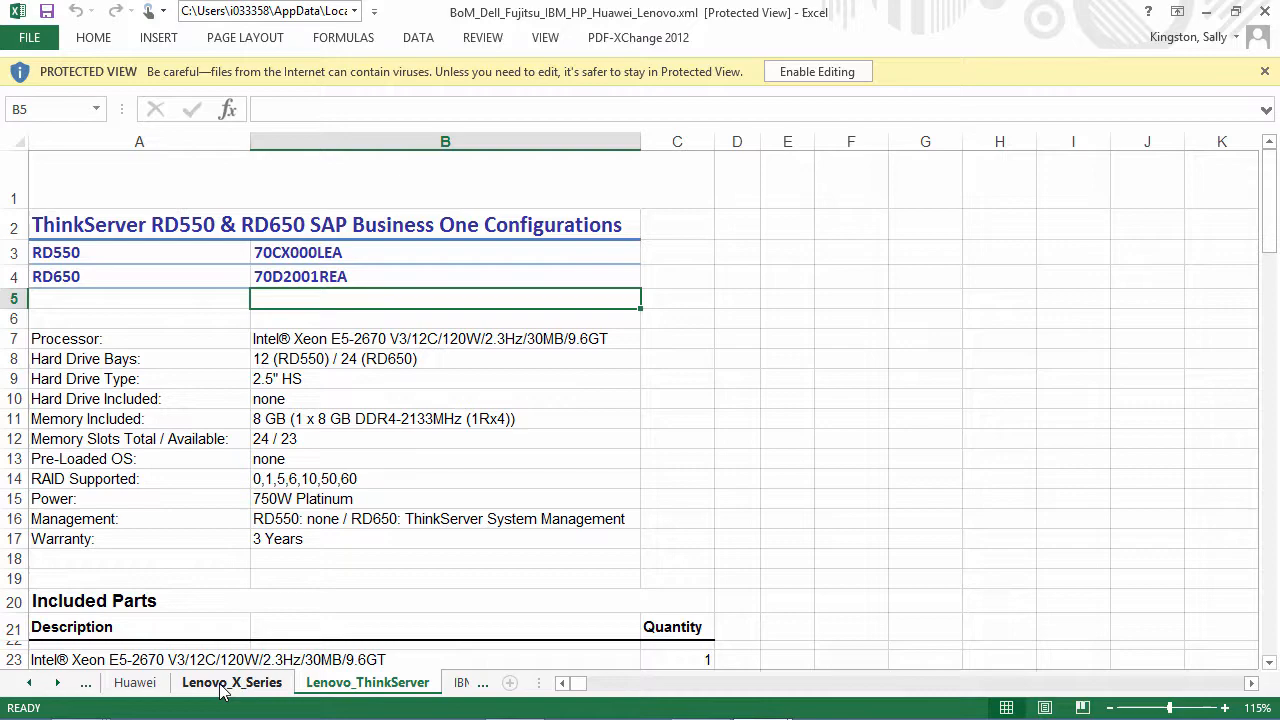
- View the Lenovo_X_Series sheet with the x3650 M5 Business One on HANA bill of materials
{"action": "left_click", "coordinate": [232, 682]}
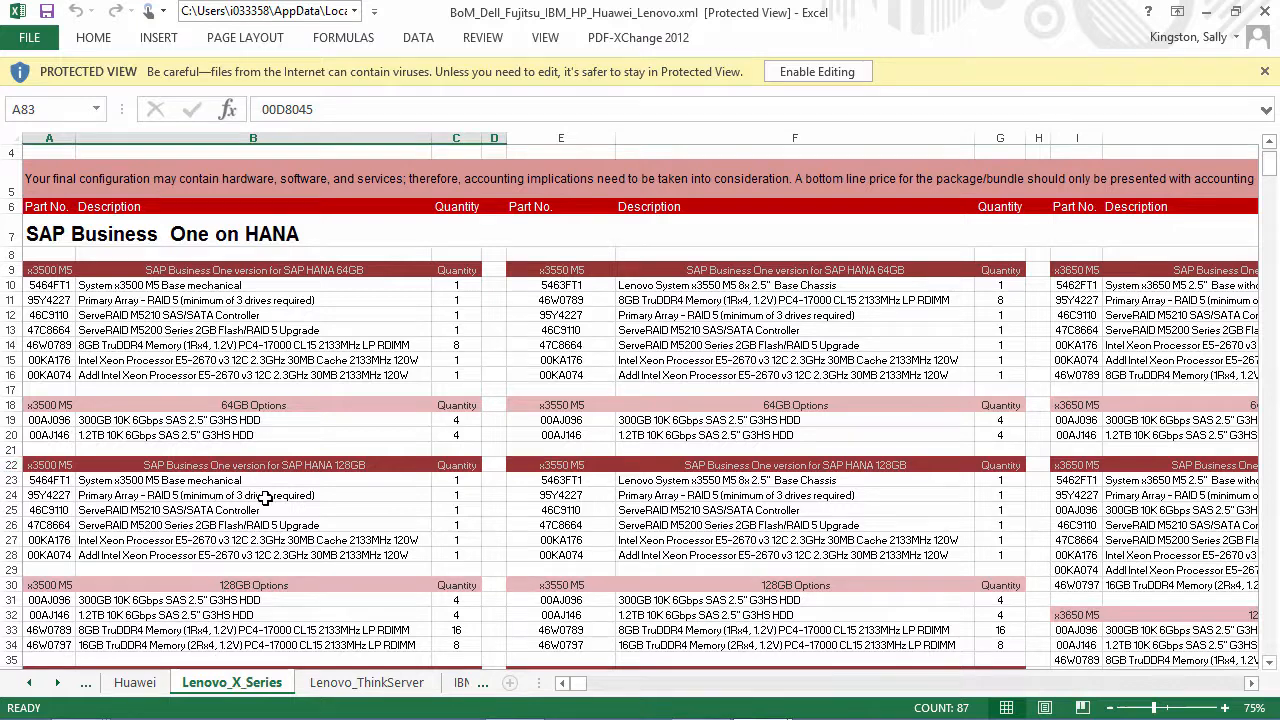
{"action": "mouse_move", "coordinate": [410, 544]}
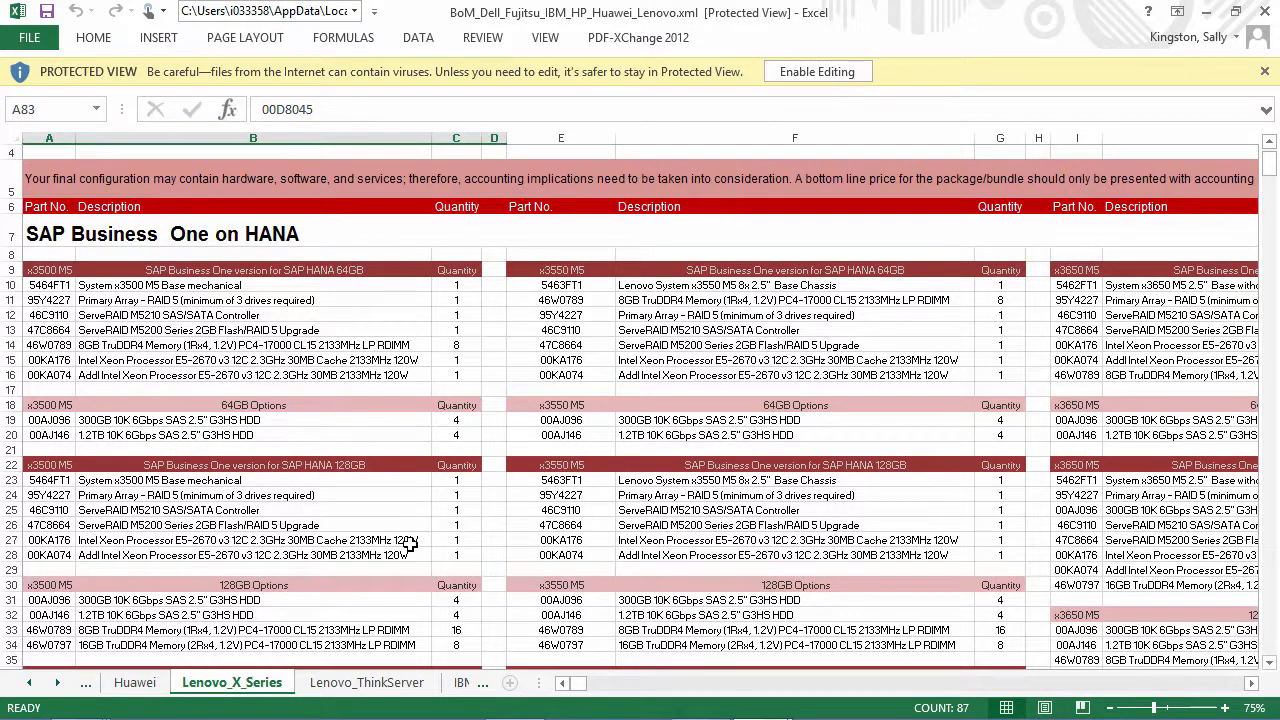
{"action": "mouse_move", "coordinate": [404, 588]}
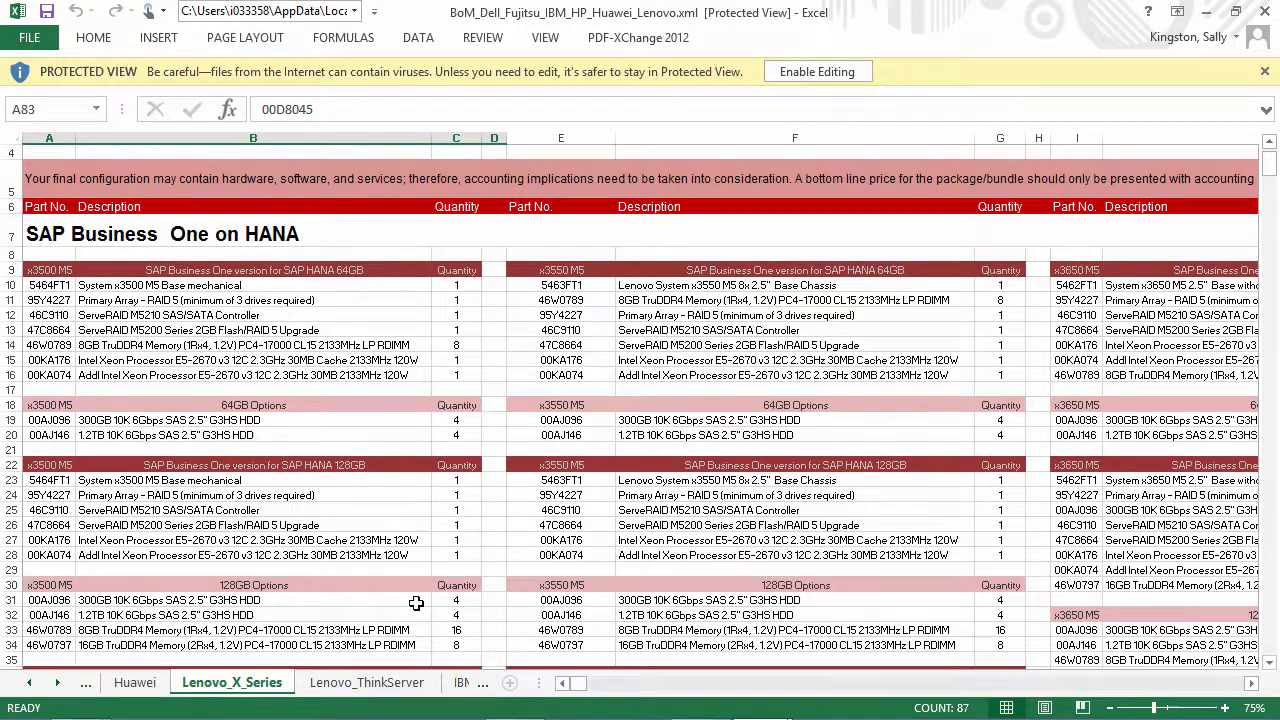
{"action": "left_click", "coordinate": [250, 600]}
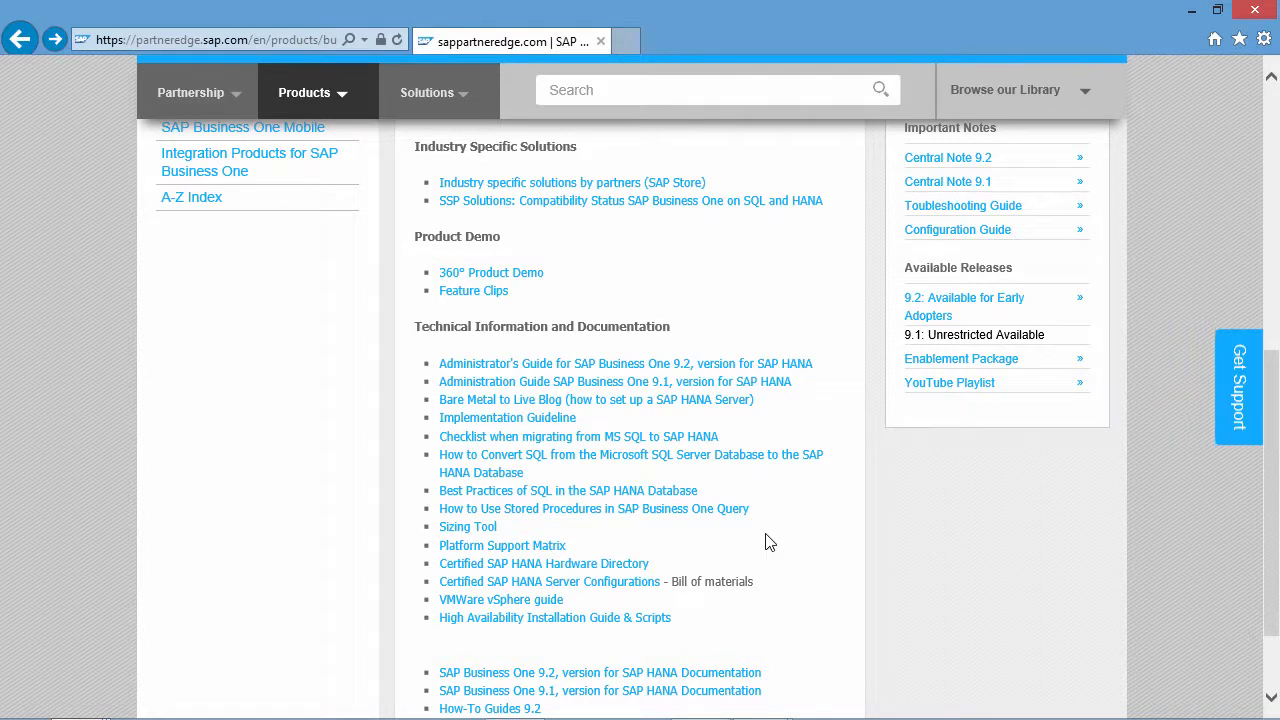
{"action": "mouse_move", "coordinate": [716, 548]}
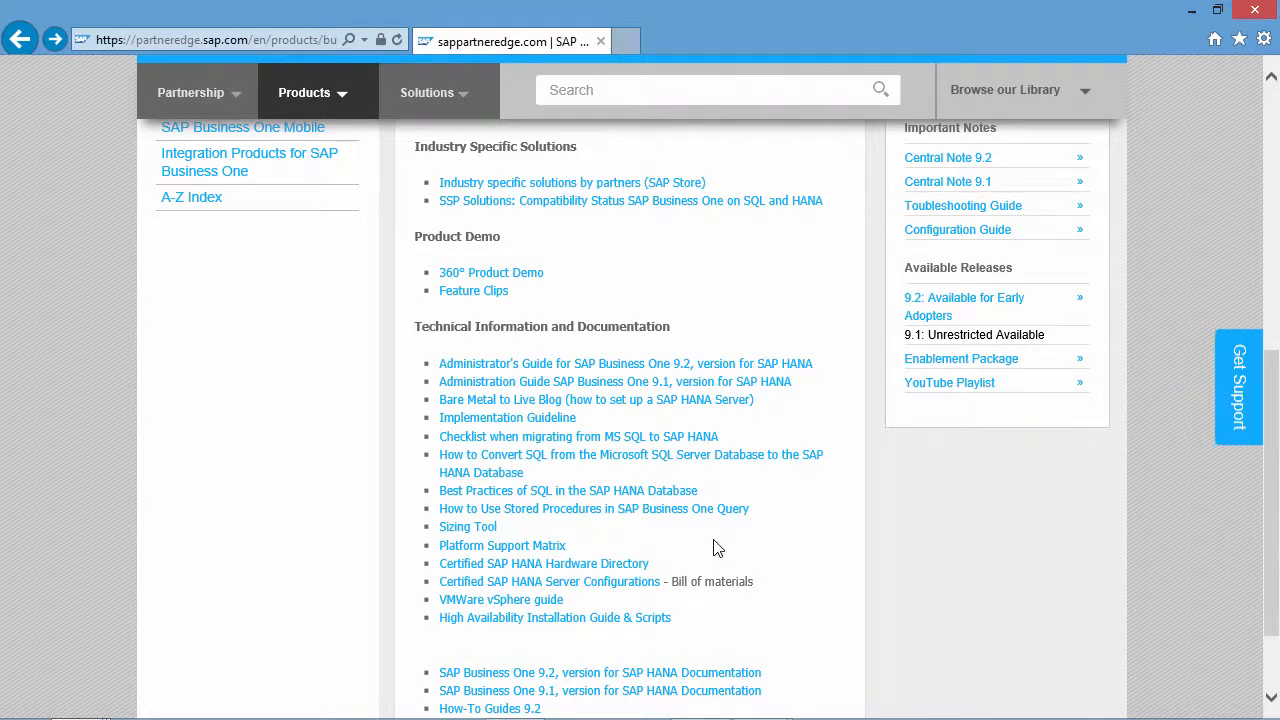
{"action": "mouse_move", "coordinate": [504, 544]}
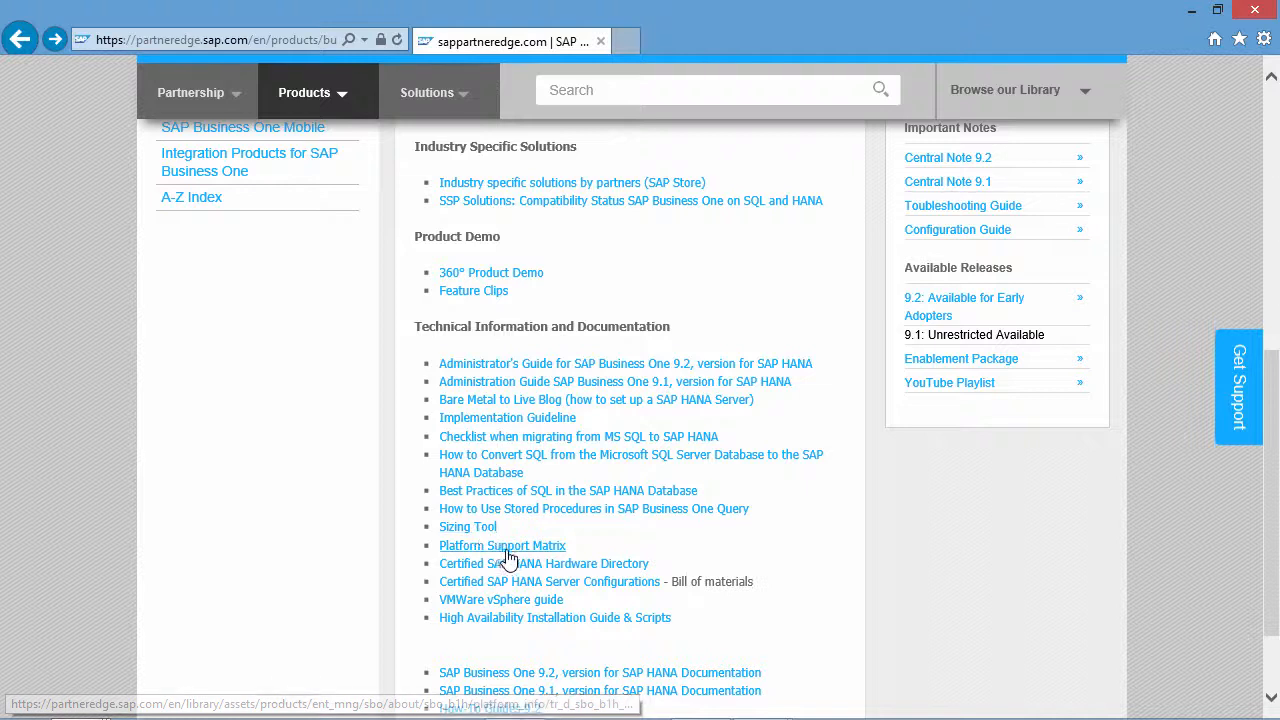